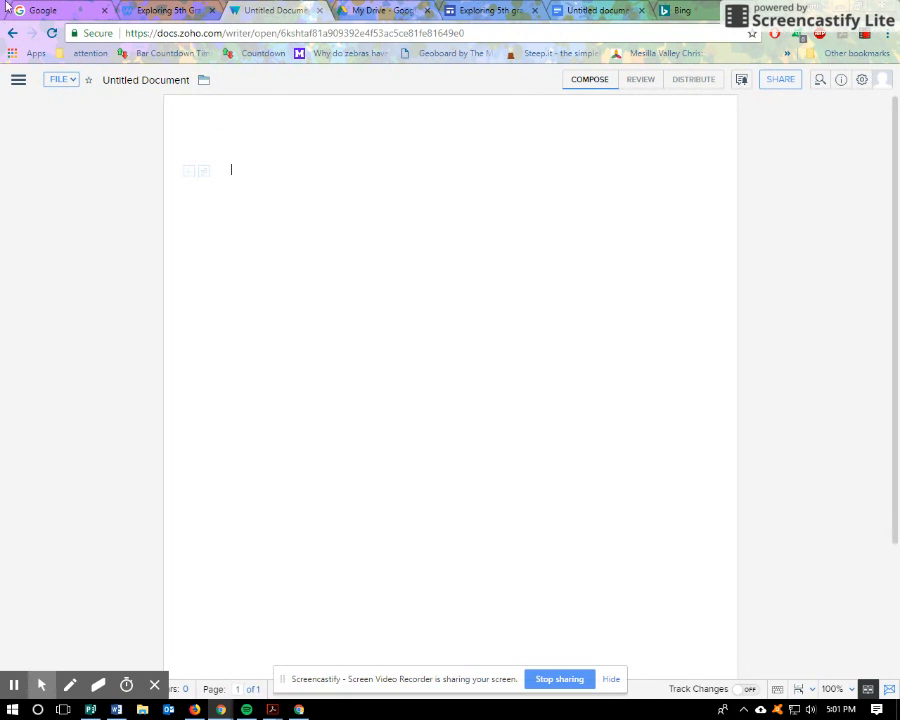
{"action": "mouse_move", "coordinate": [4, 118]}
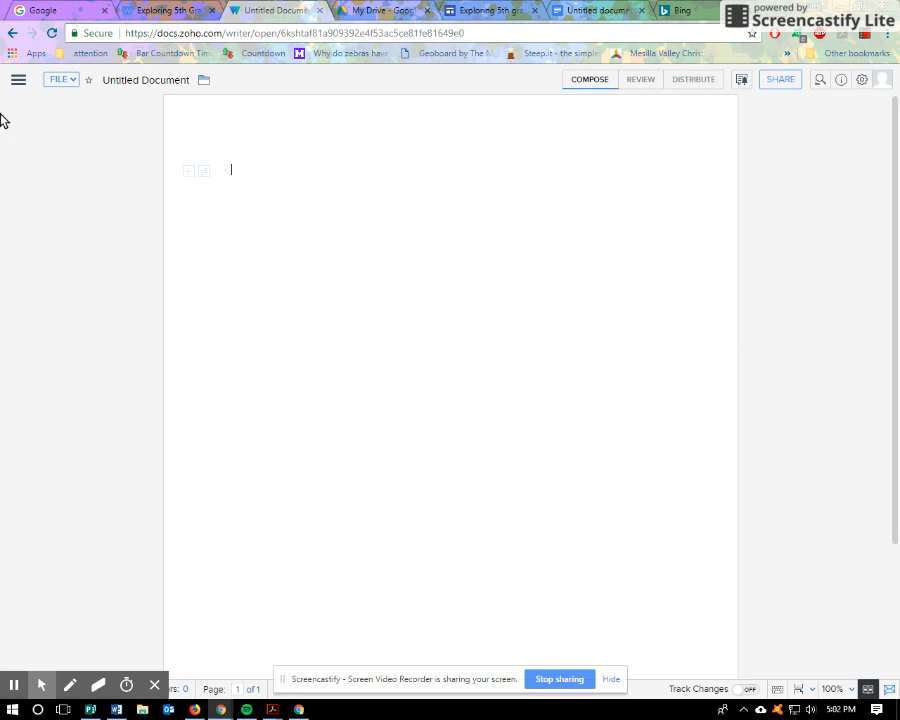
Set the blank document's page orientation to landscape via the Page Layout panel
{"action": "left_click", "coordinate": [18, 80]}
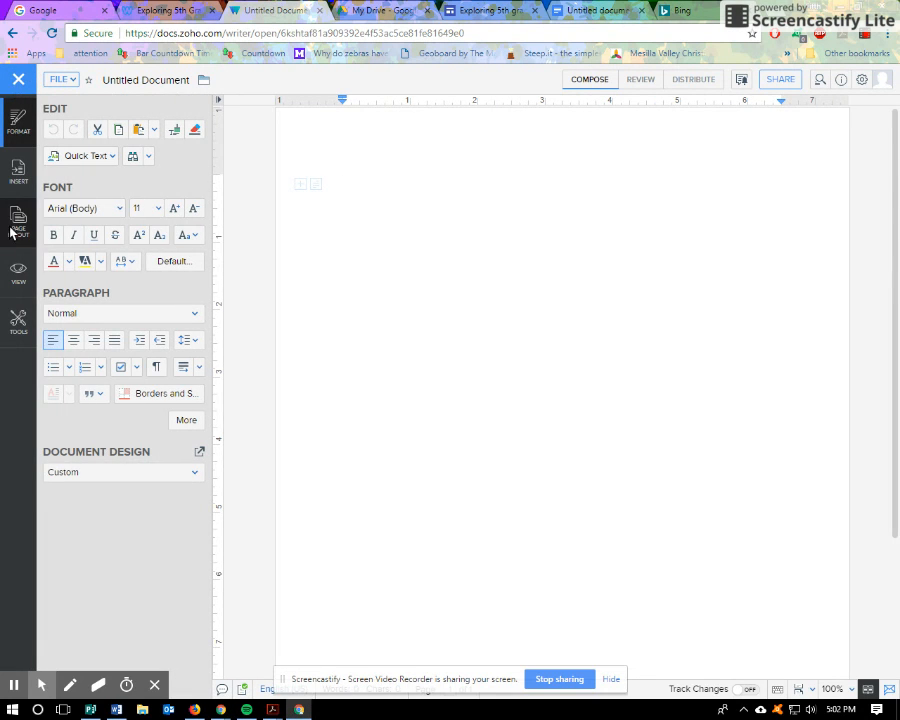
{"action": "left_click", "coordinate": [18, 218]}
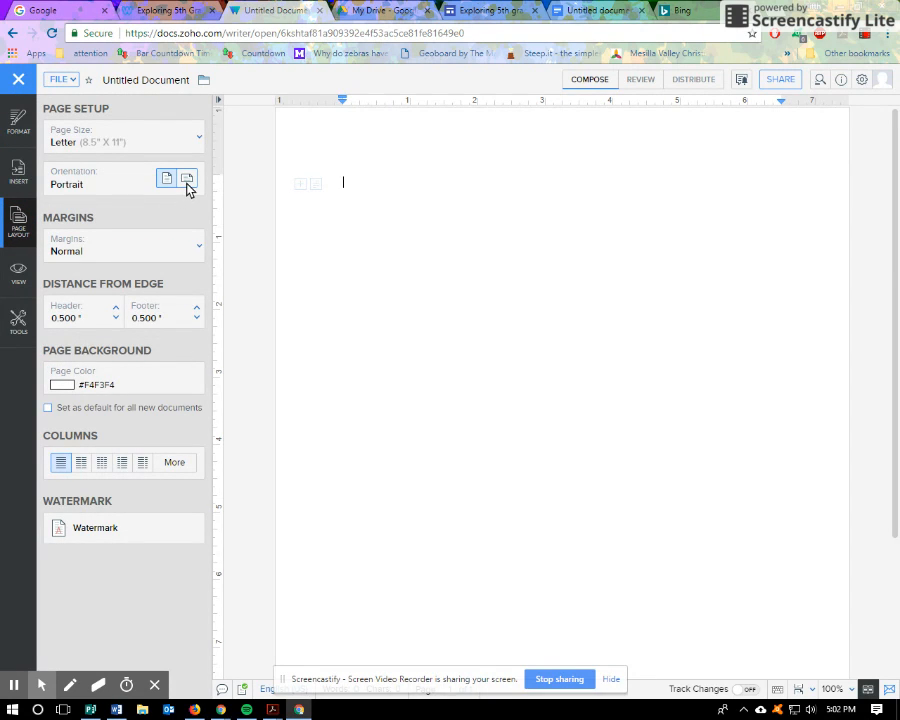
{"action": "left_click", "coordinate": [188, 178]}
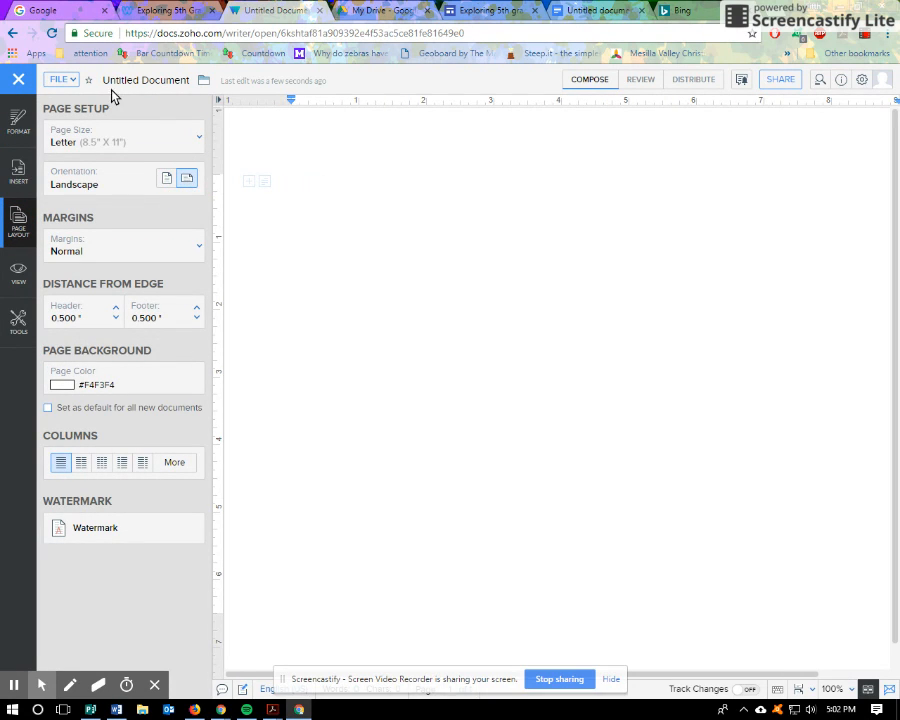
{"action": "left_click", "coordinate": [820, 80]}
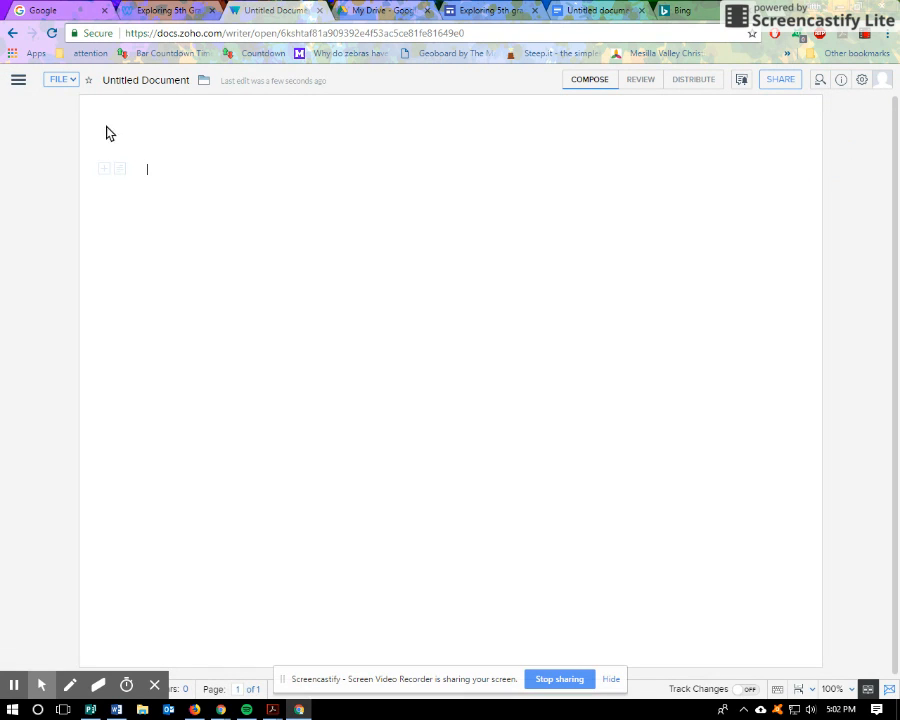
Zoom the page view to 75% and reapply landscape orientation from Page Layout
{"action": "left_click", "coordinate": [832, 688]}
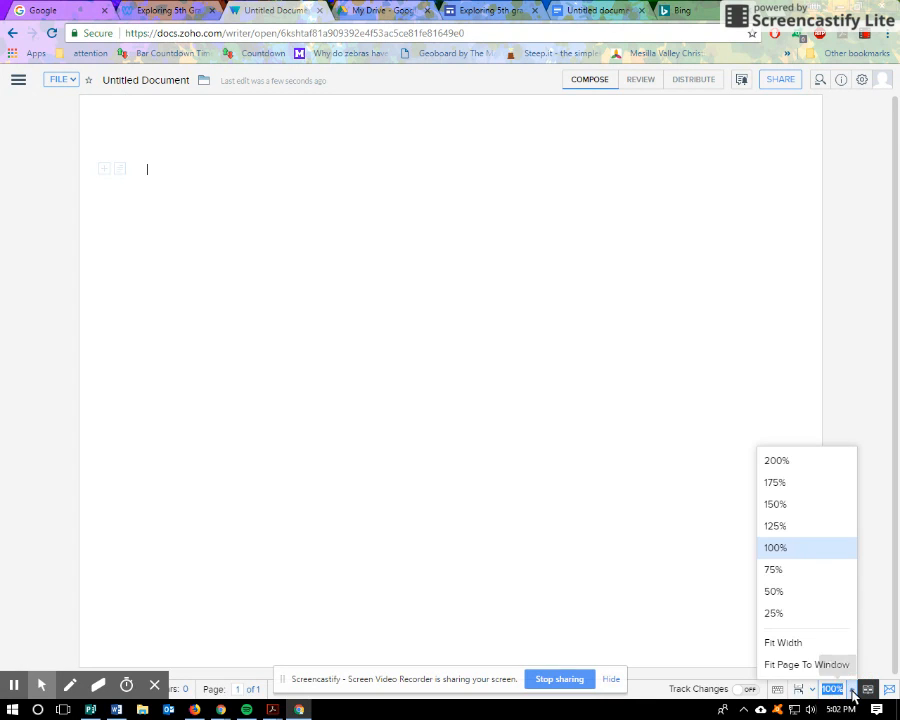
{"action": "left_click", "coordinate": [772, 568]}
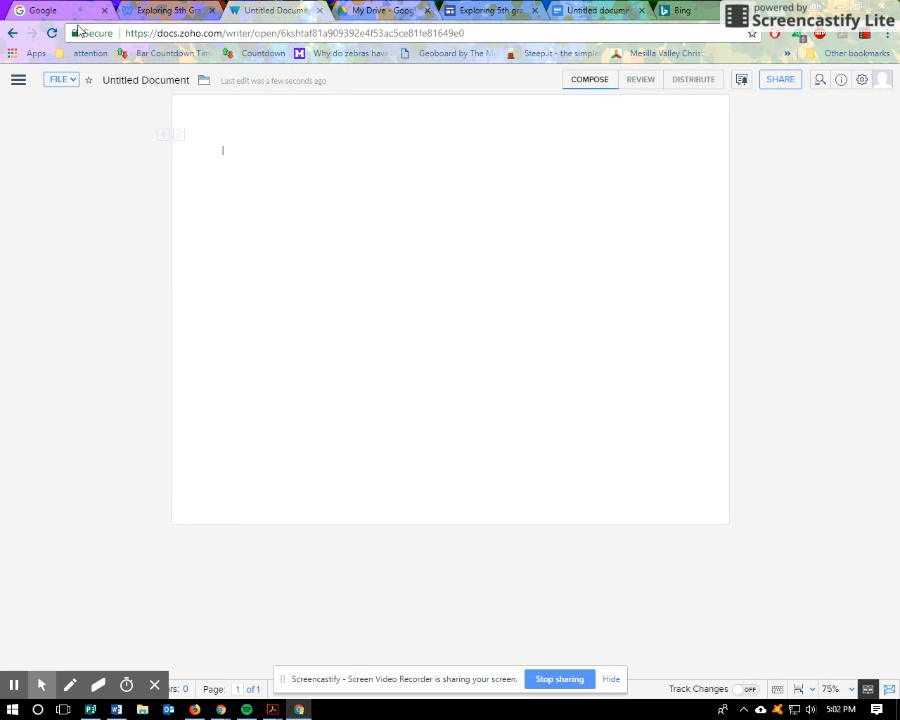
{"action": "left_click", "coordinate": [18, 80]}
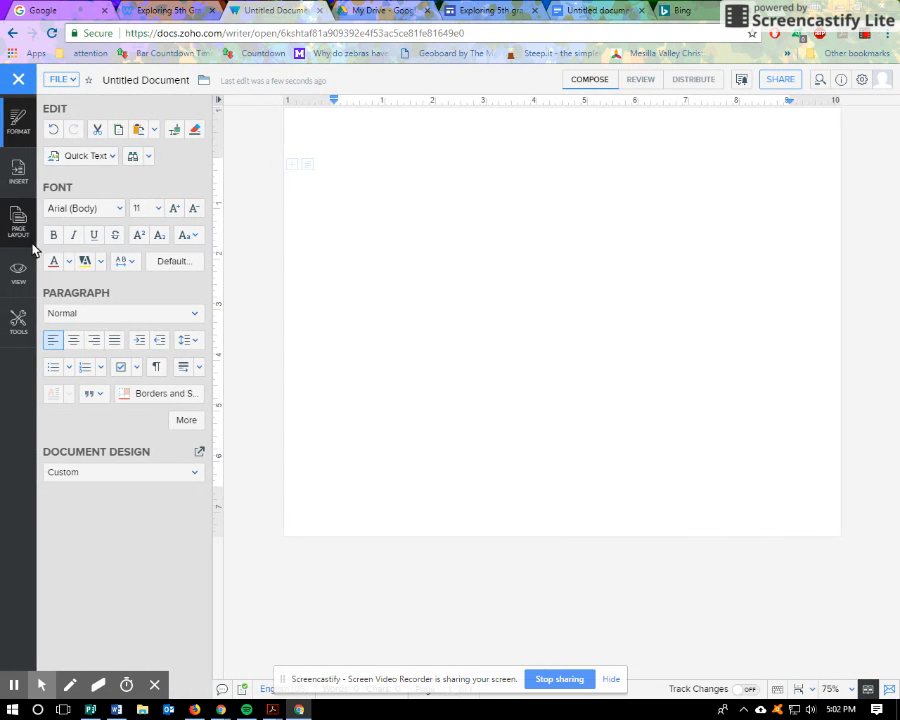
{"action": "left_click", "coordinate": [18, 220]}
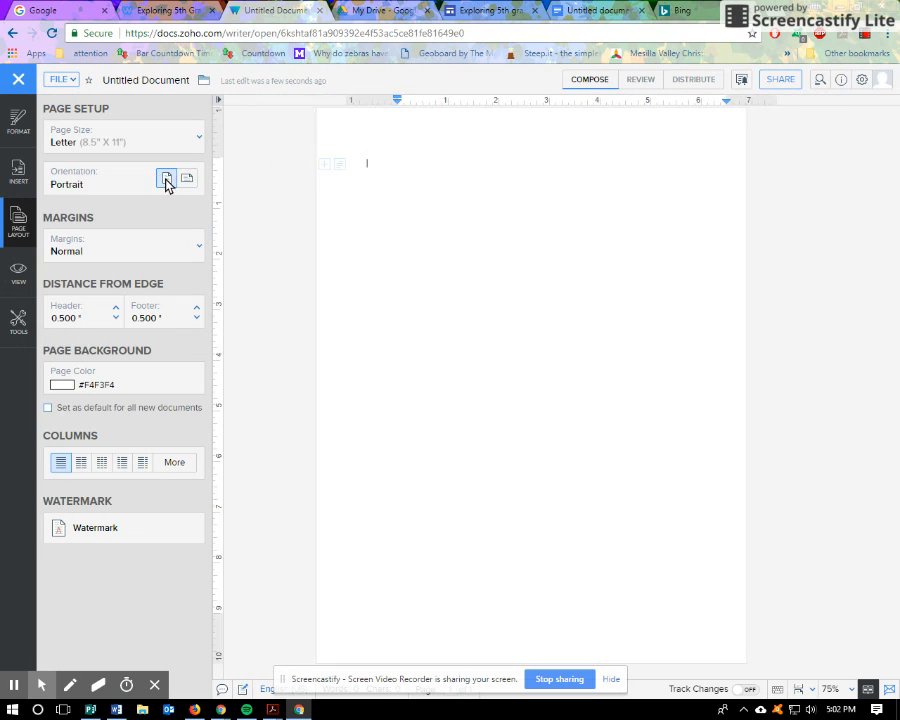
{"action": "left_click", "coordinate": [188, 178]}
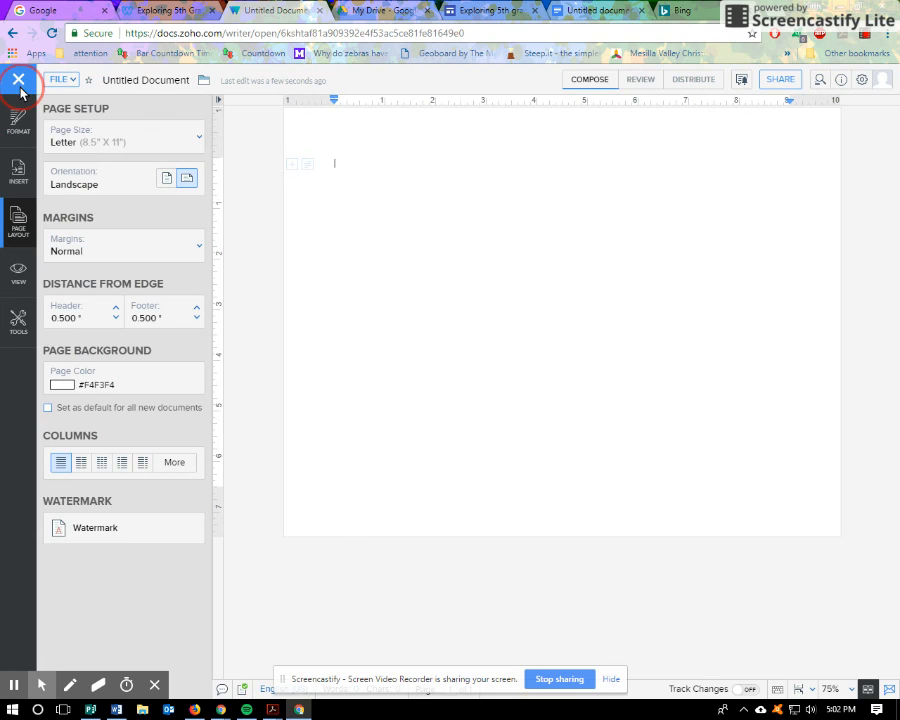
Try a line of random test text on the page, then delete it to leave the page empty
{"action": "left_click", "coordinate": [18, 80]}
{"action": "type", "text": "Start typing here aklsjdflowqerj4q302dncmjk; 3qu4 rihyui52 hr[83jdfur5]6j3fioneruojhp"}
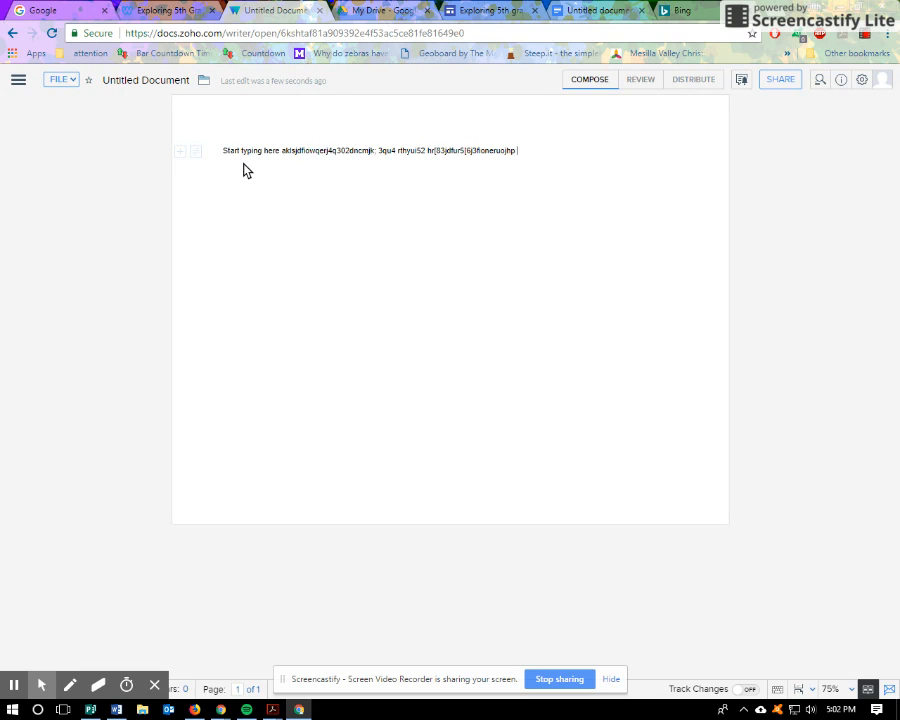
{"action": "type", "text": "erotu jnaf [q354h]0 3pmg0dtu34=q 9ri"}
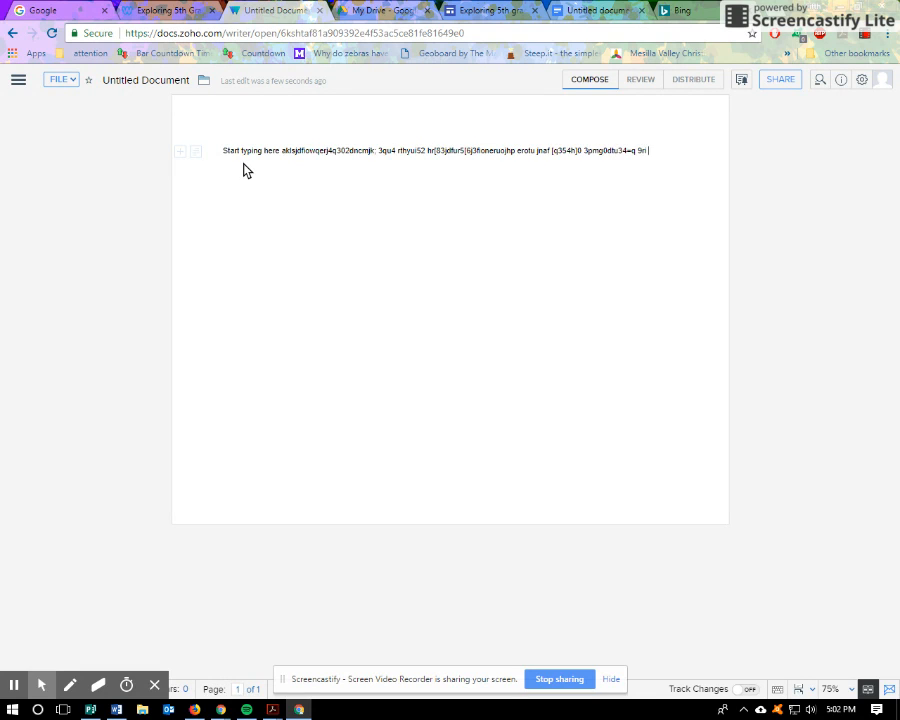
{"action": "type", "text": "bnjowr t09348"}
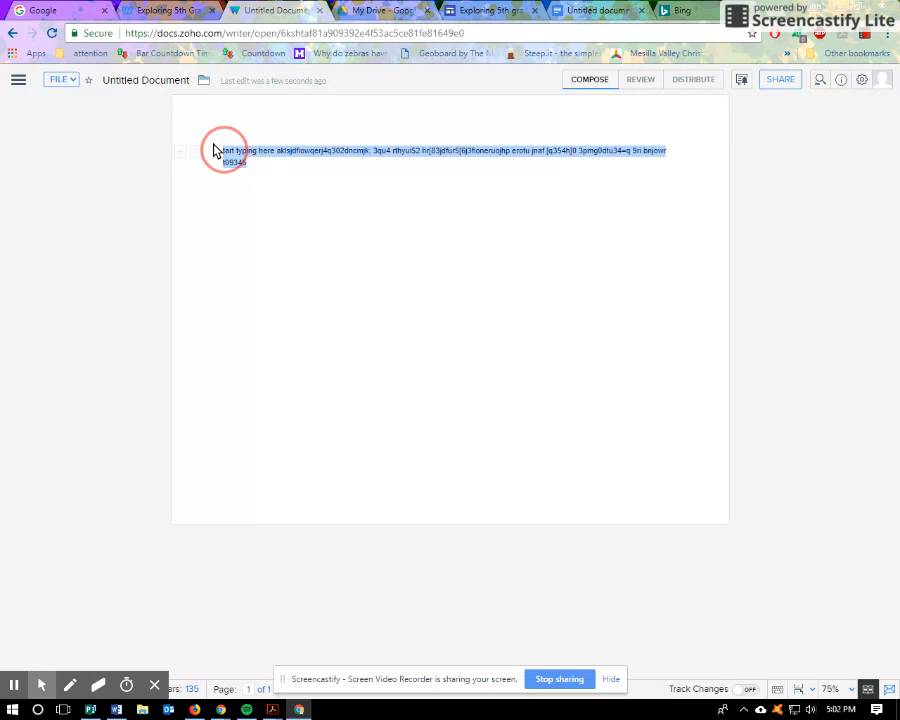
{"action": "key", "text": "Delete"}
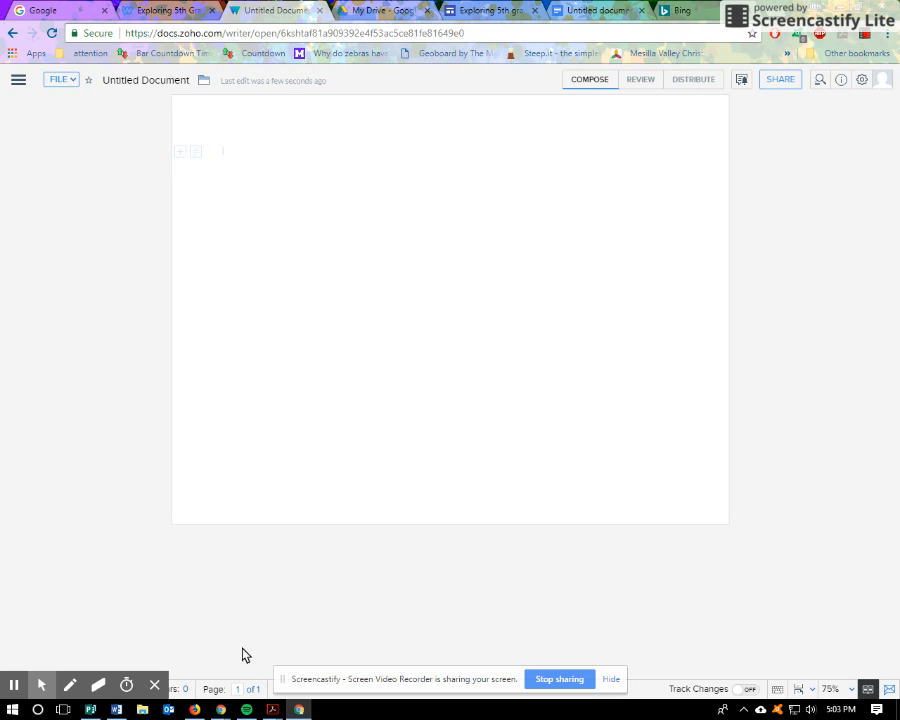
{"action": "mouse_move", "coordinate": [152, 200]}
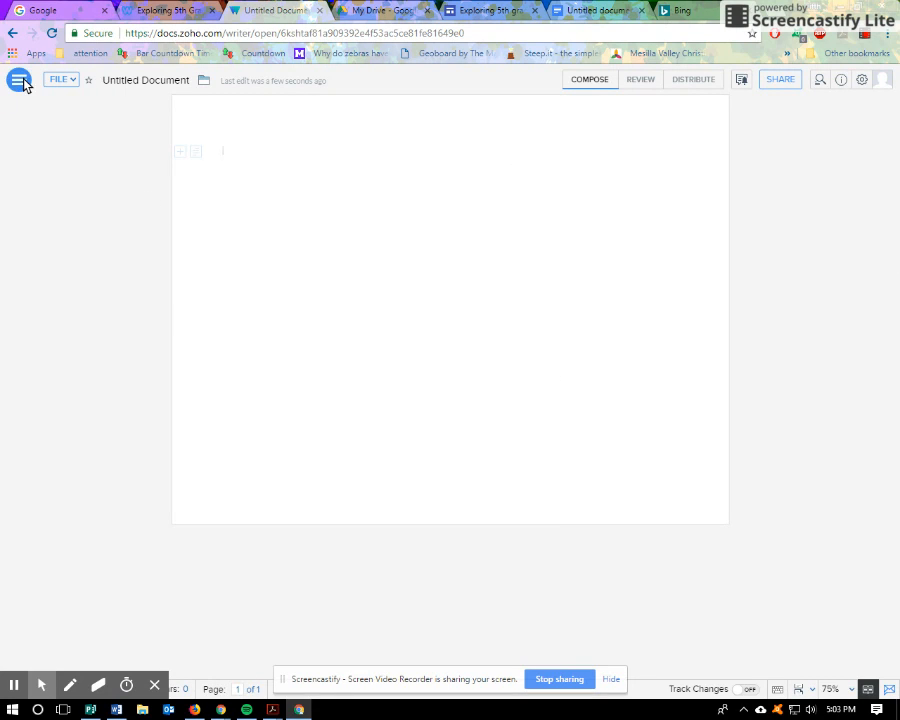
Insert a one-row, two-column table from the Insert panel's table picker
{"action": "left_click", "coordinate": [20, 80]}
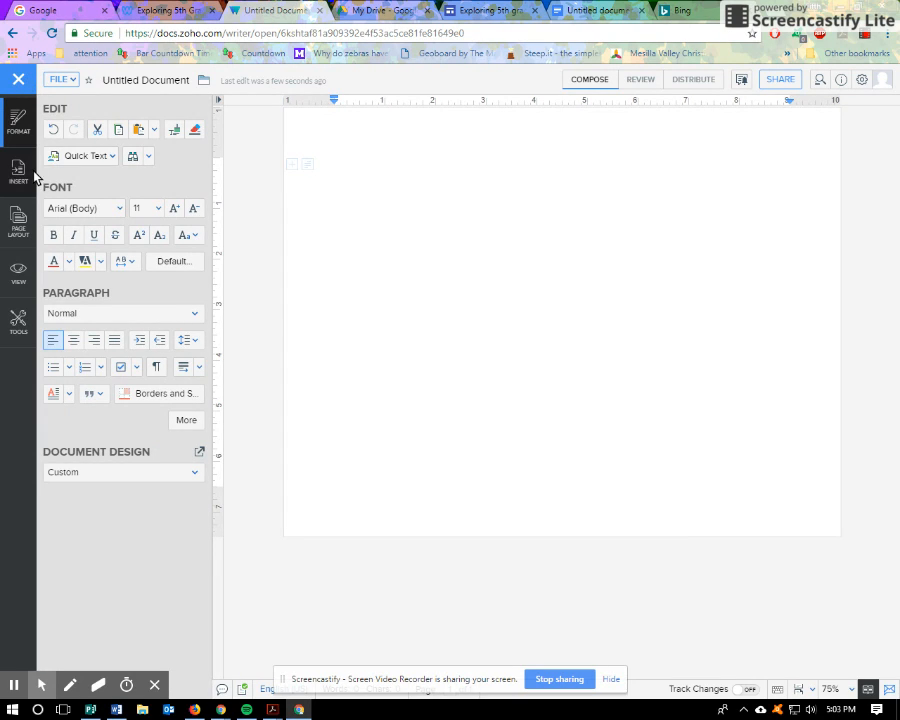
{"action": "left_click", "coordinate": [18, 170]}
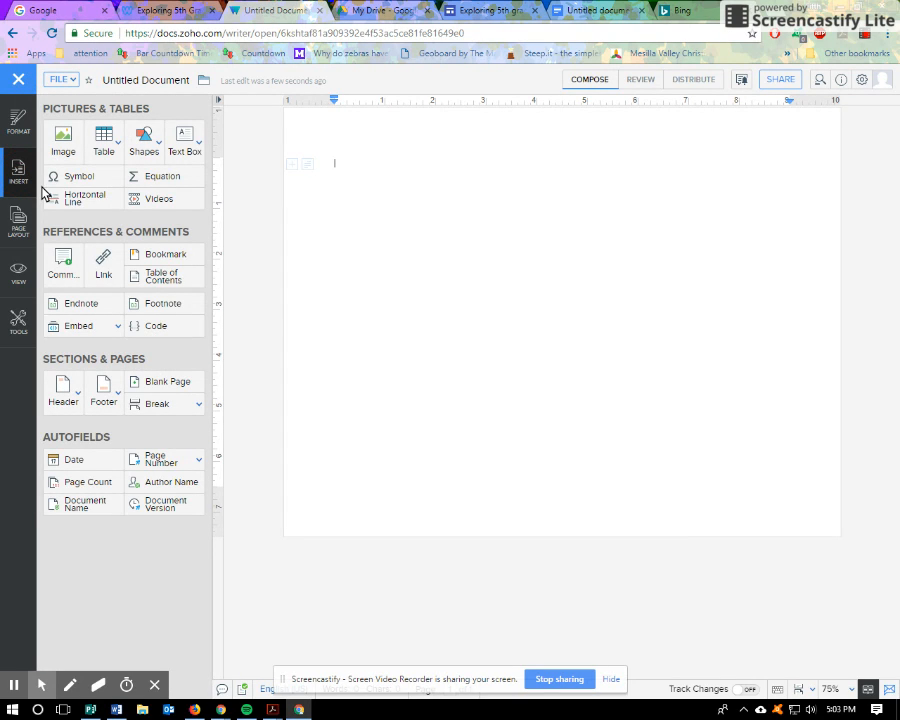
{"action": "left_click", "coordinate": [104, 140]}
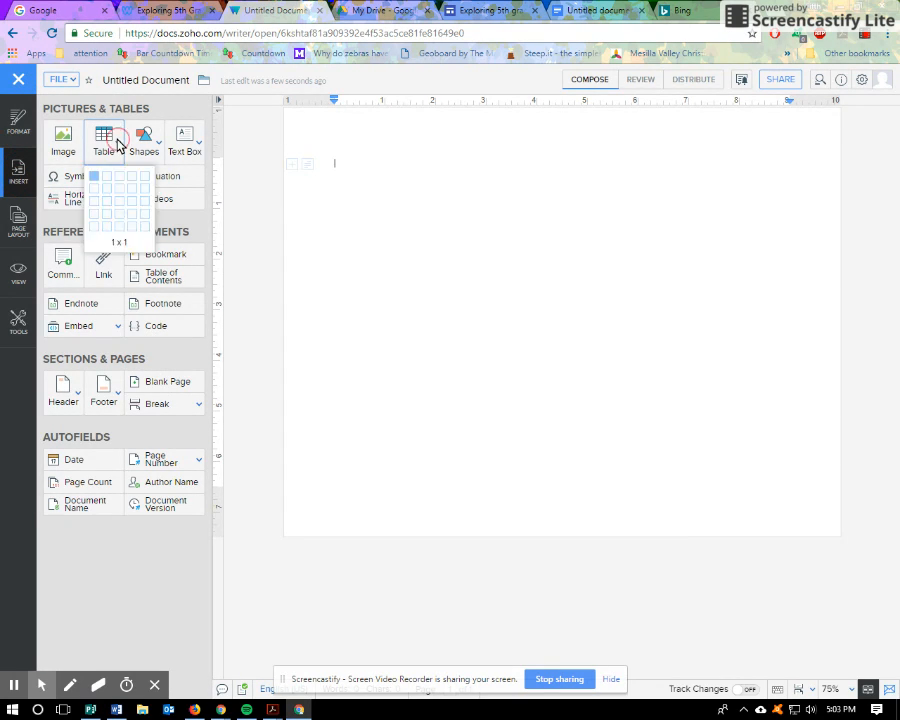
{"action": "mouse_move", "coordinate": [104, 182]}
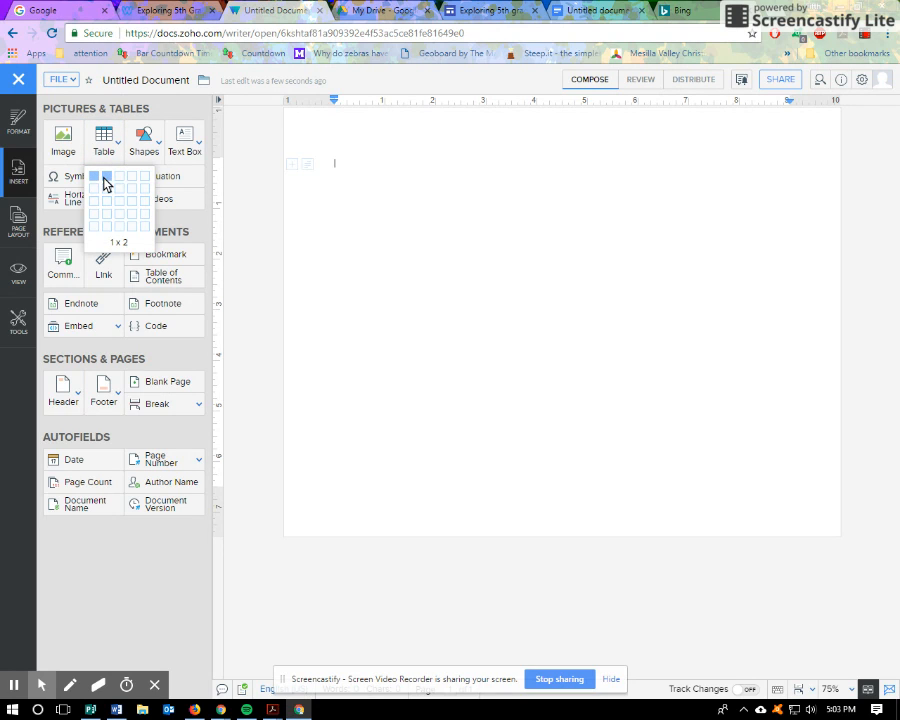
{"action": "left_click", "coordinate": [108, 176]}
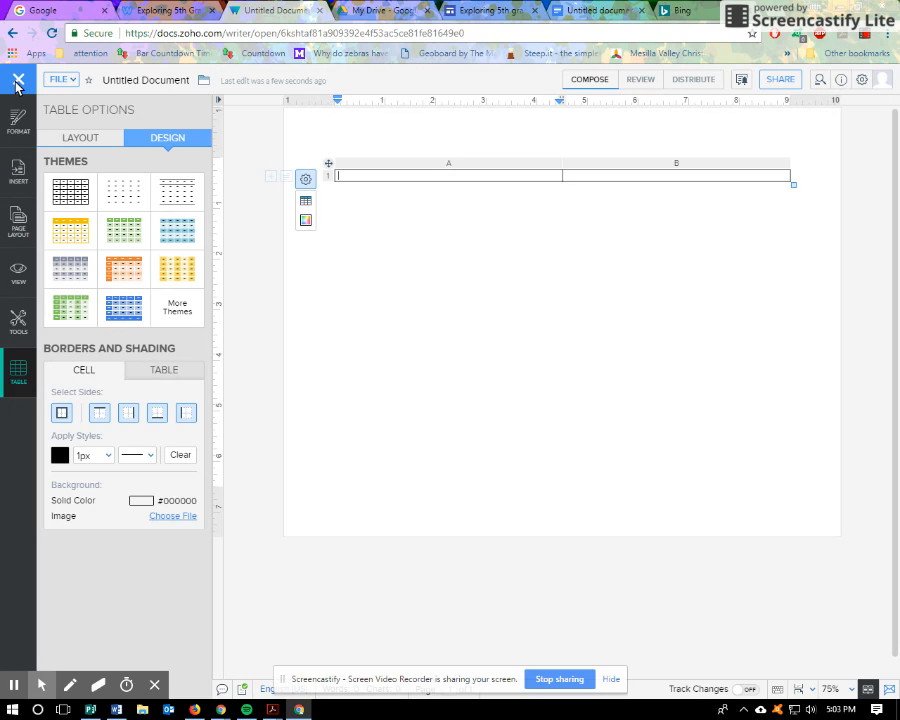
{"action": "left_click", "coordinate": [16, 80]}
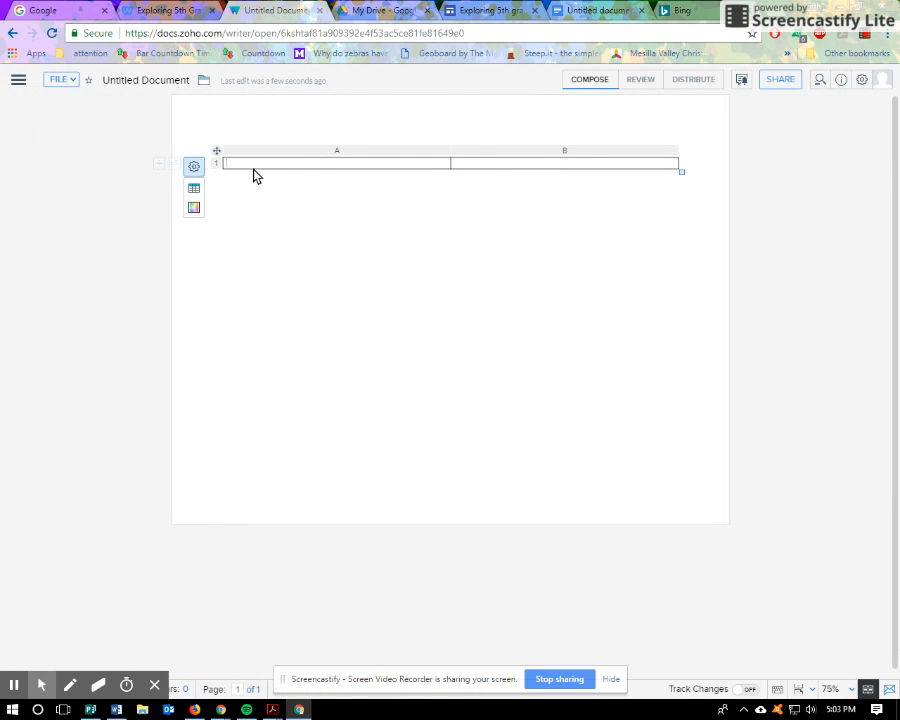
Fill the left cell with 'Start typing here' plus test text, then move to the right cell
{"action": "type", "text": "Start t"}
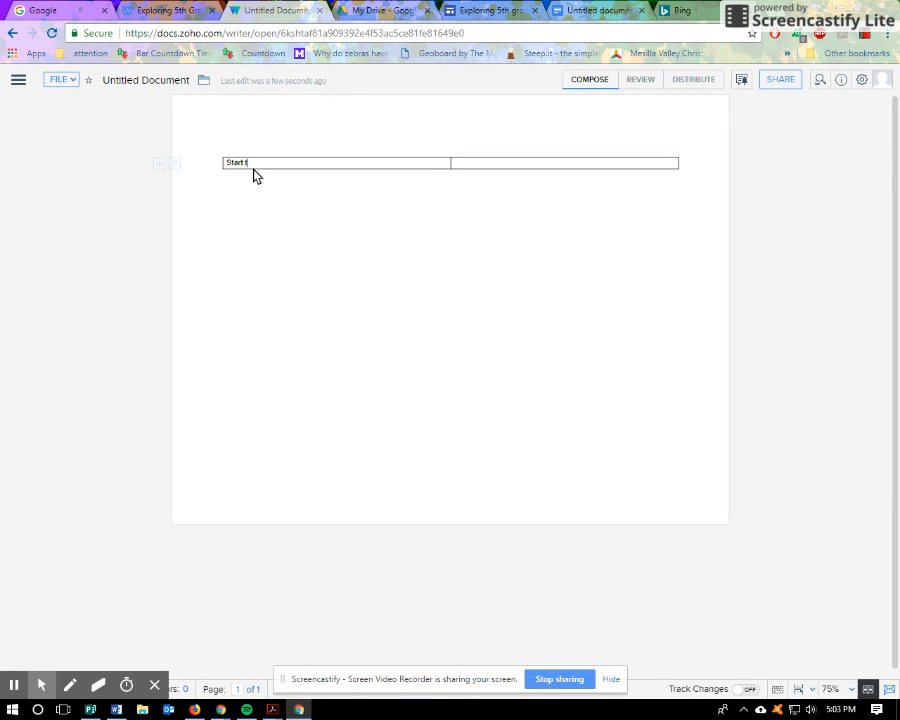
{"action": "type", "text": "yping"}
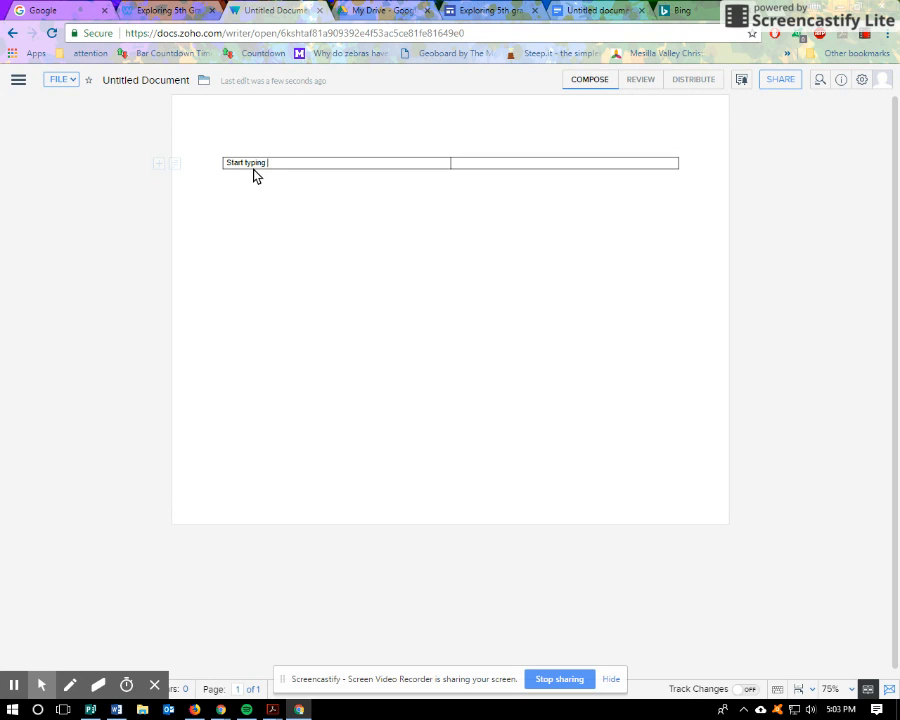
{"action": "type", "text": "here"}
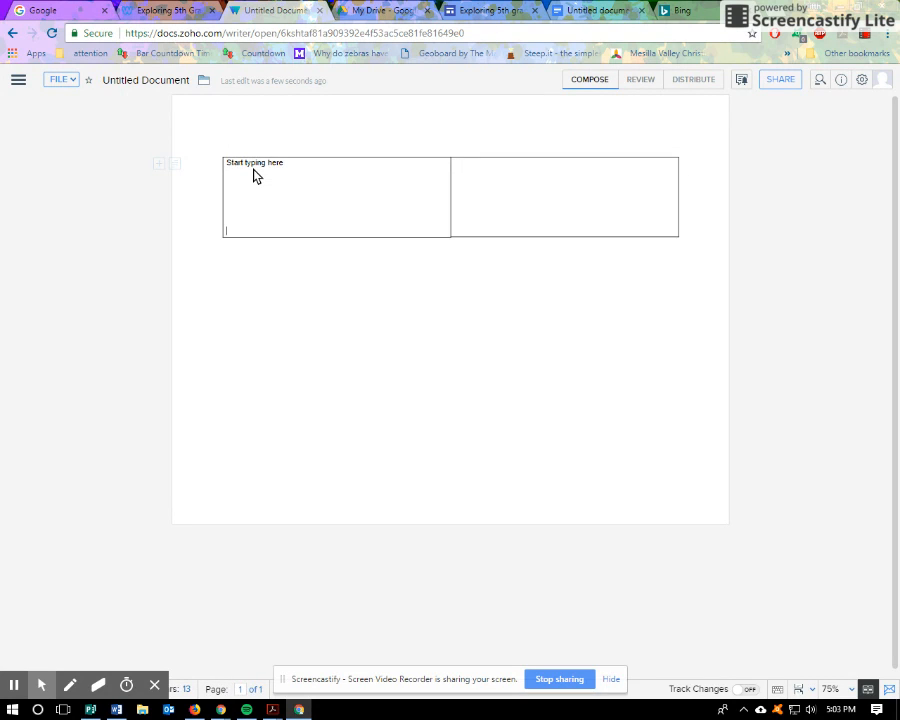
{"action": "left_click", "coordinate": [18, 80]}
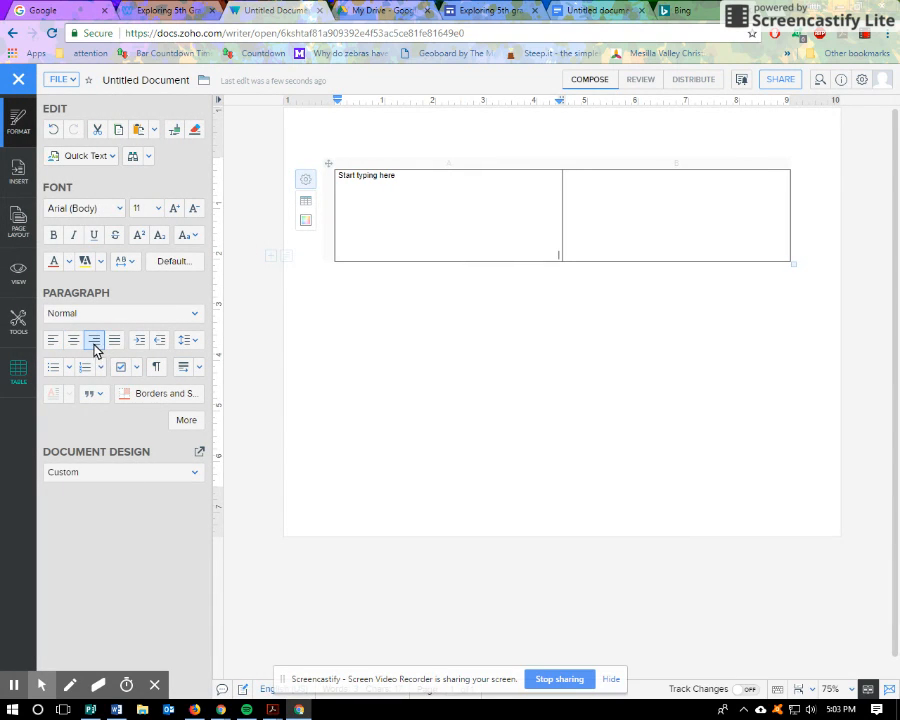
{"action": "type", "text": "aksdjrhqui4fbn iauei"}
{"action": "type", "text": "q;'lojcnmoiq34[cnasjnvq44omf"}
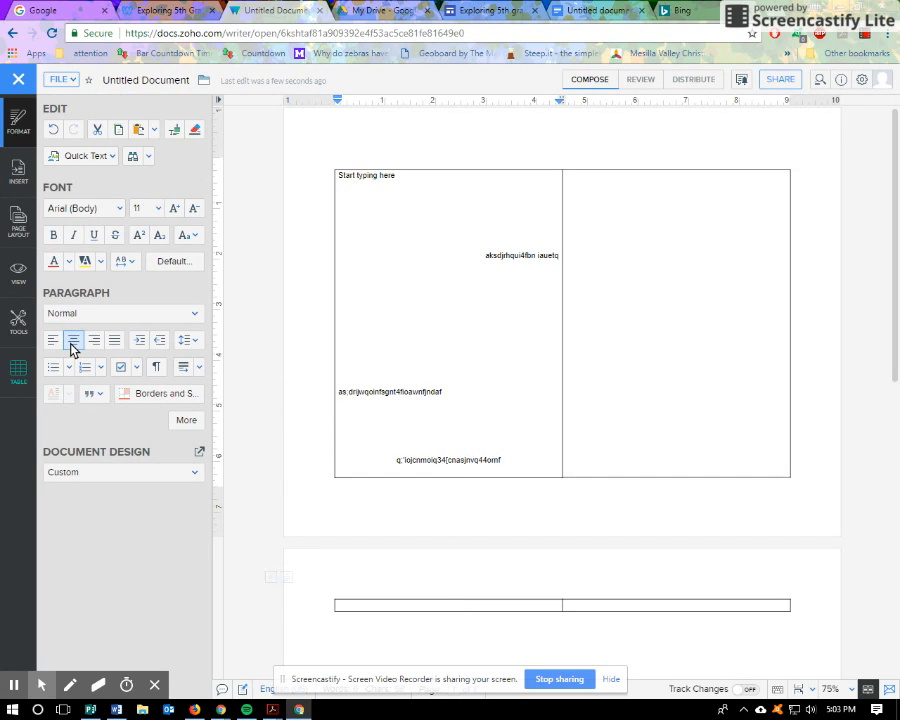
{"action": "left_click", "coordinate": [52, 340]}
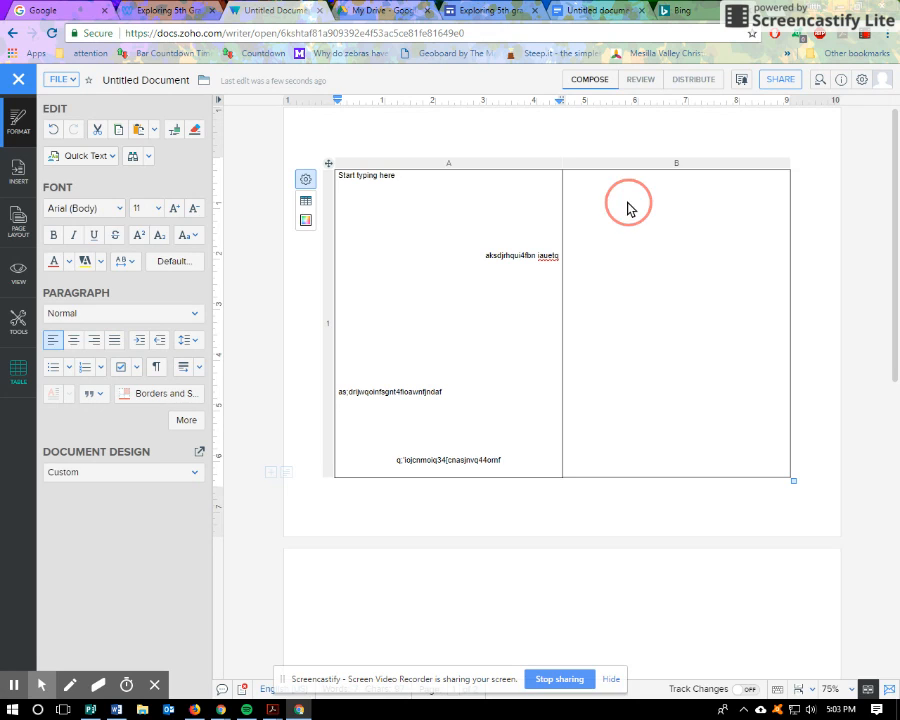
Type test text lines into the right-hand table cell
{"action": "type", "text": "asol"}
{"action": "type", "text": "qfenm ;qo4itn23oin wefna"}
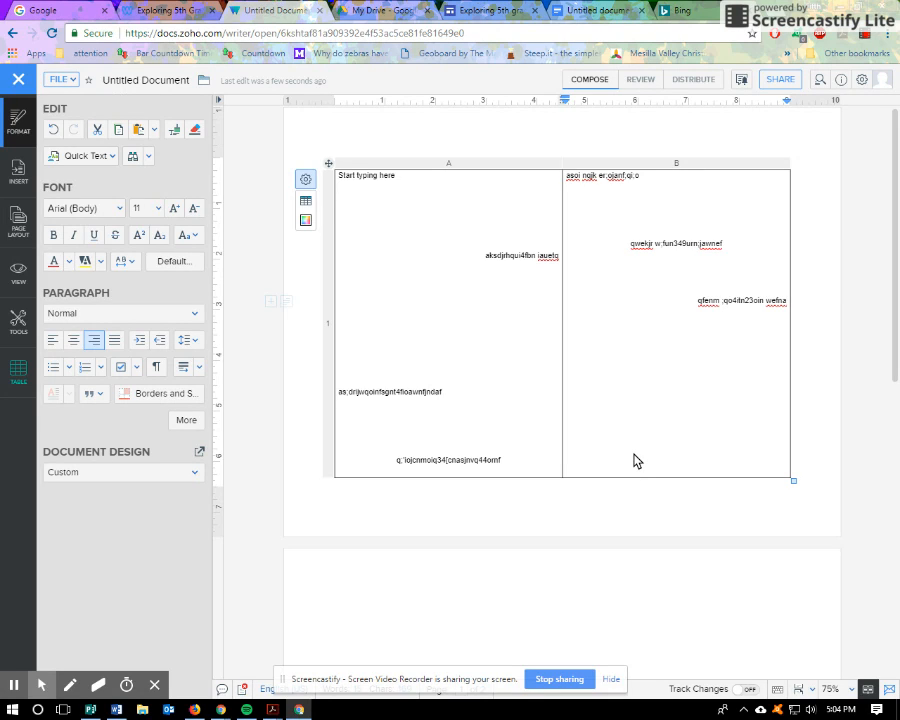
{"action": "mouse_move", "coordinate": [314, 156]}
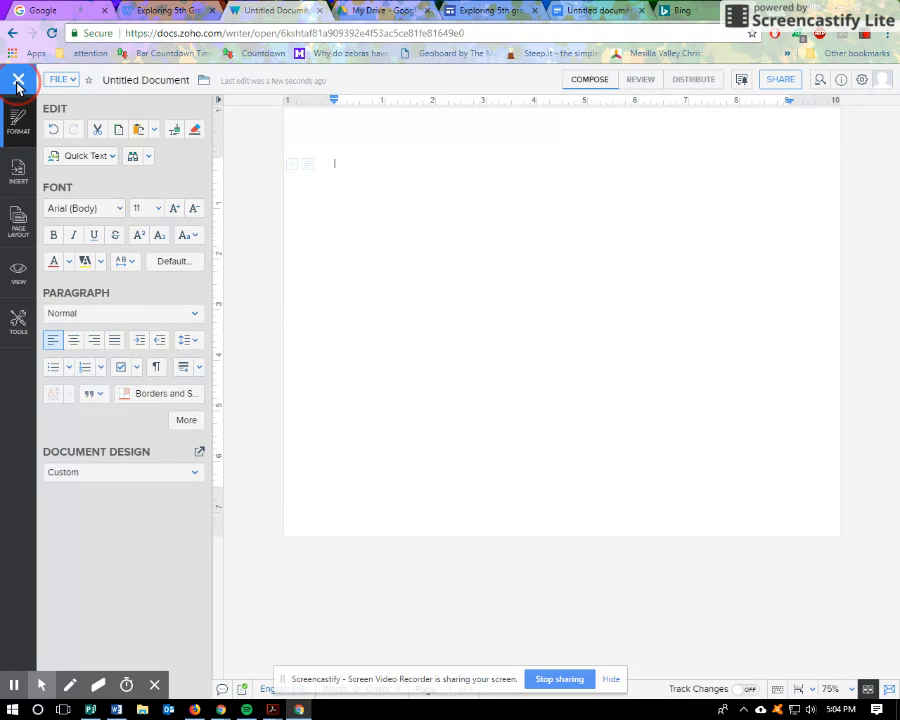
Switch the now-blank document to portrait orientation from the Page Layout settings
{"action": "left_click", "coordinate": [18, 80]}
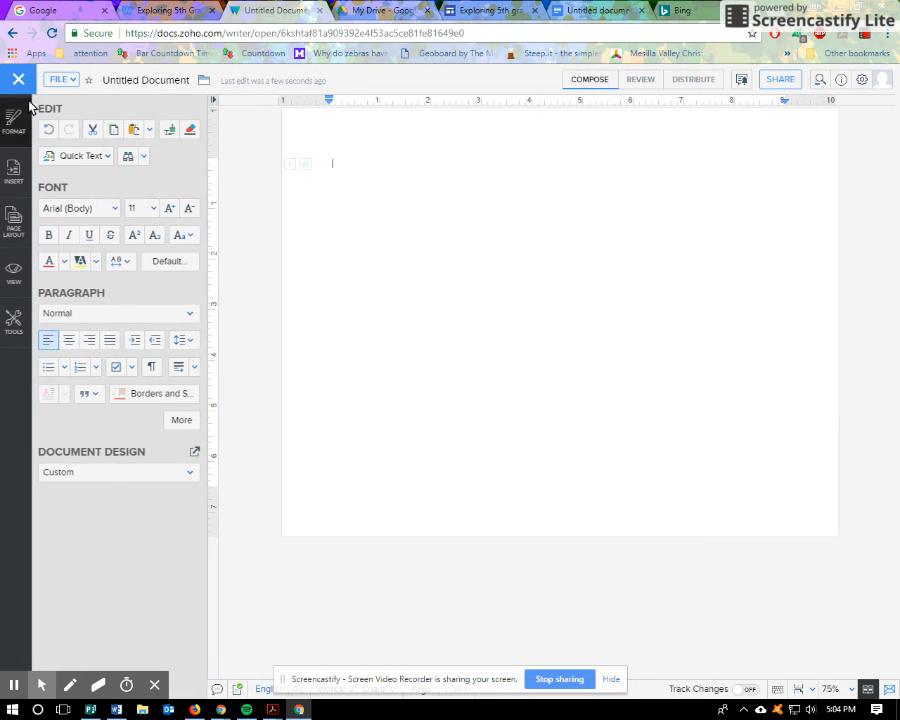
{"action": "left_click", "coordinate": [14, 222]}
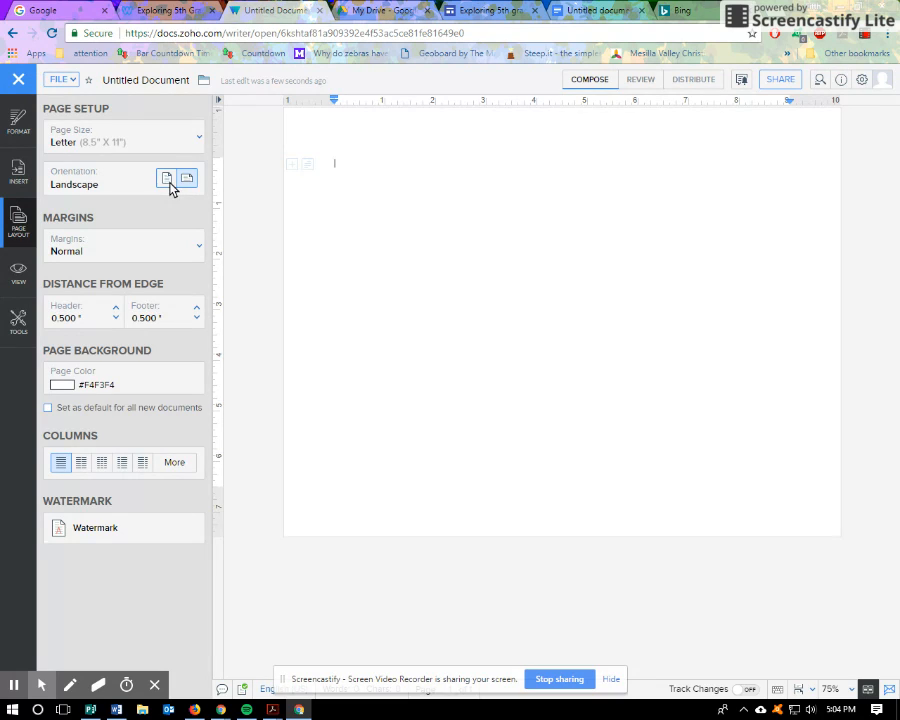
{"action": "left_click", "coordinate": [188, 178]}
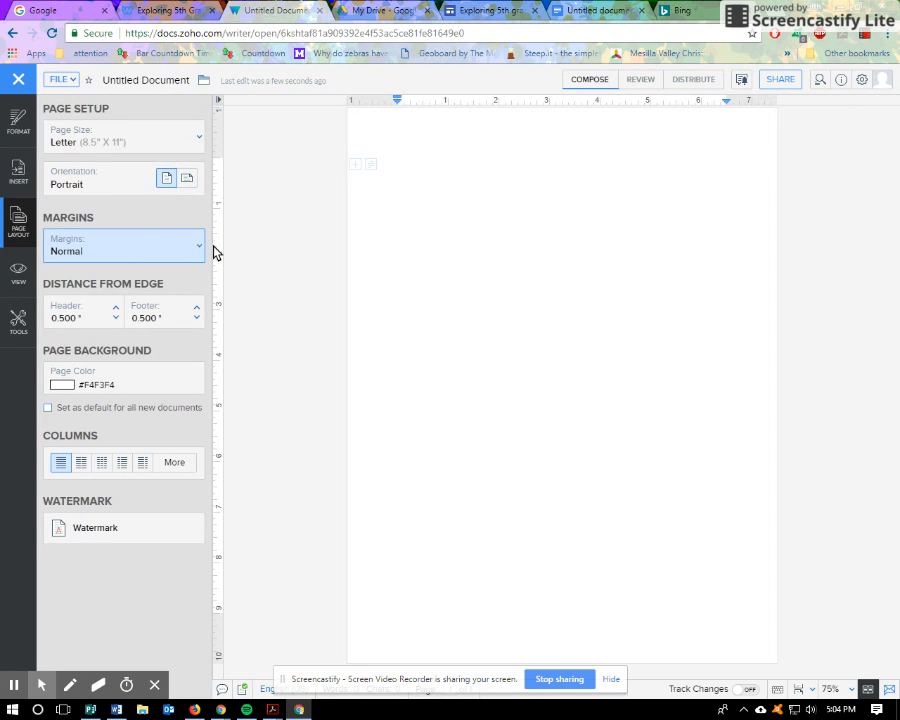
{"action": "mouse_move", "coordinate": [164, 258]}
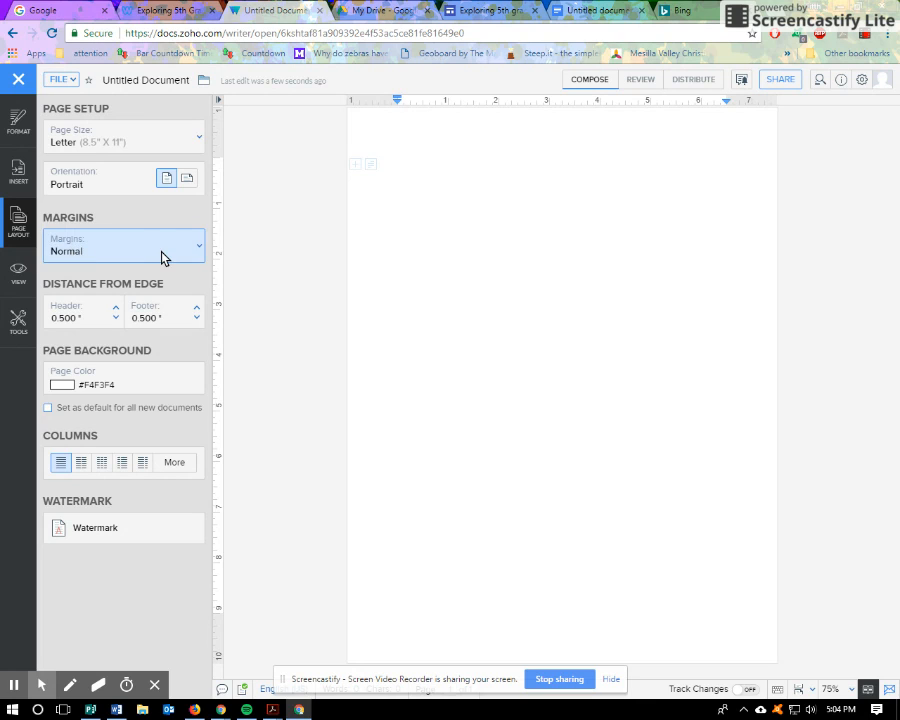
Choose Custom Margins and set a larger top margin, leaving the other margins at 1 inch
{"action": "left_click", "coordinate": [124, 244]}
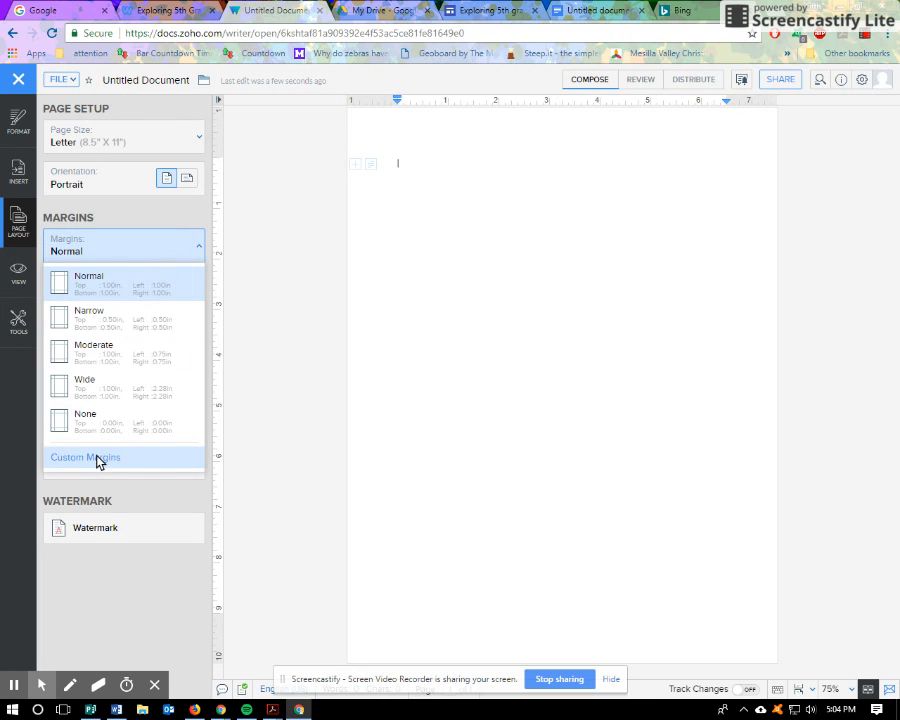
{"action": "left_click", "coordinate": [84, 456]}
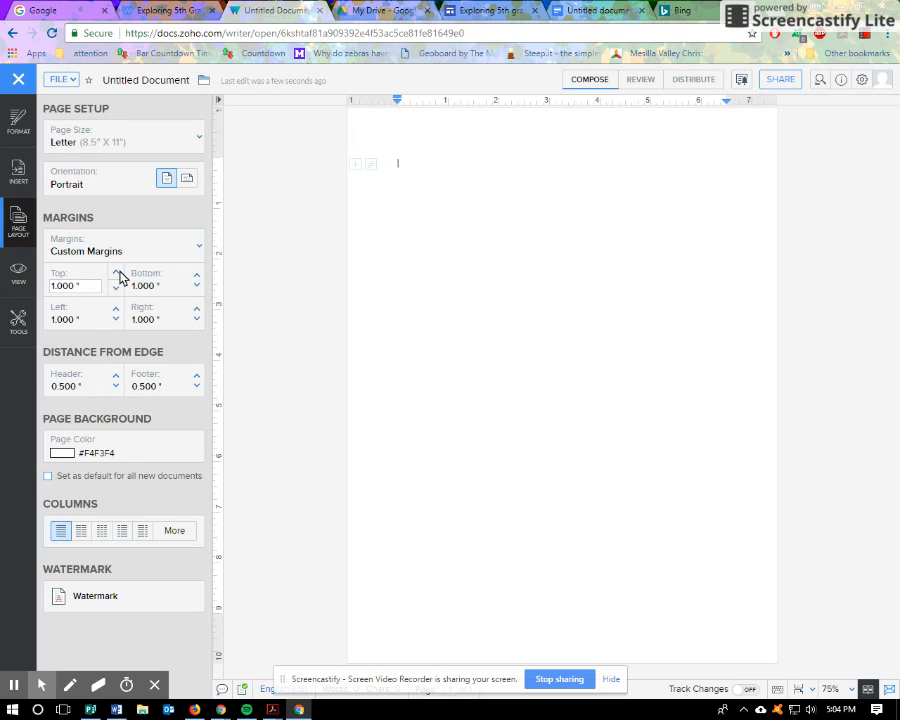
{"action": "left_click", "coordinate": [114, 280]}
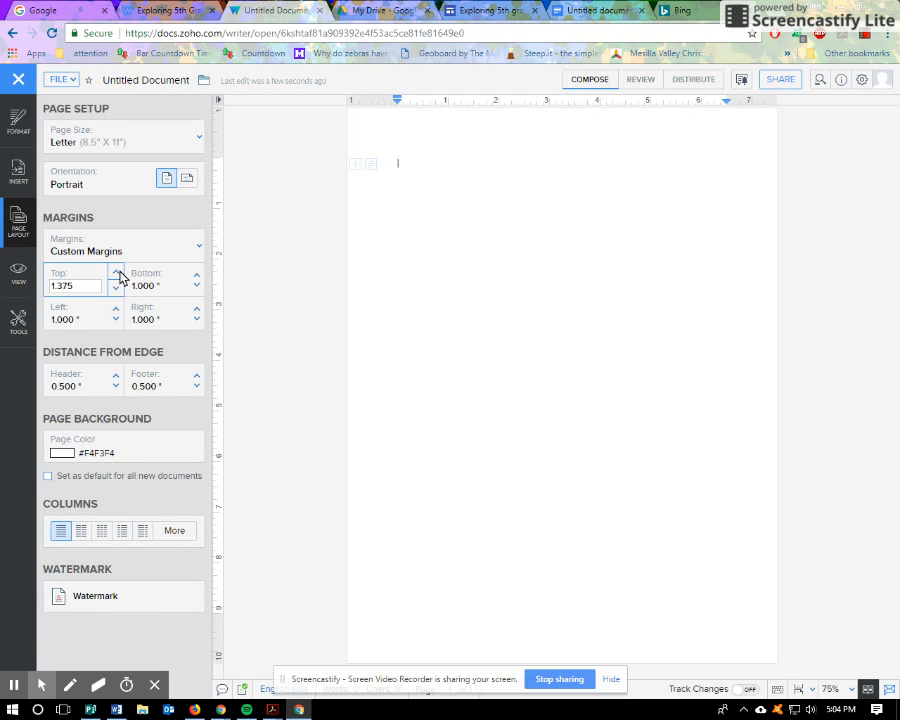
{"action": "left_click", "coordinate": [76, 286]}
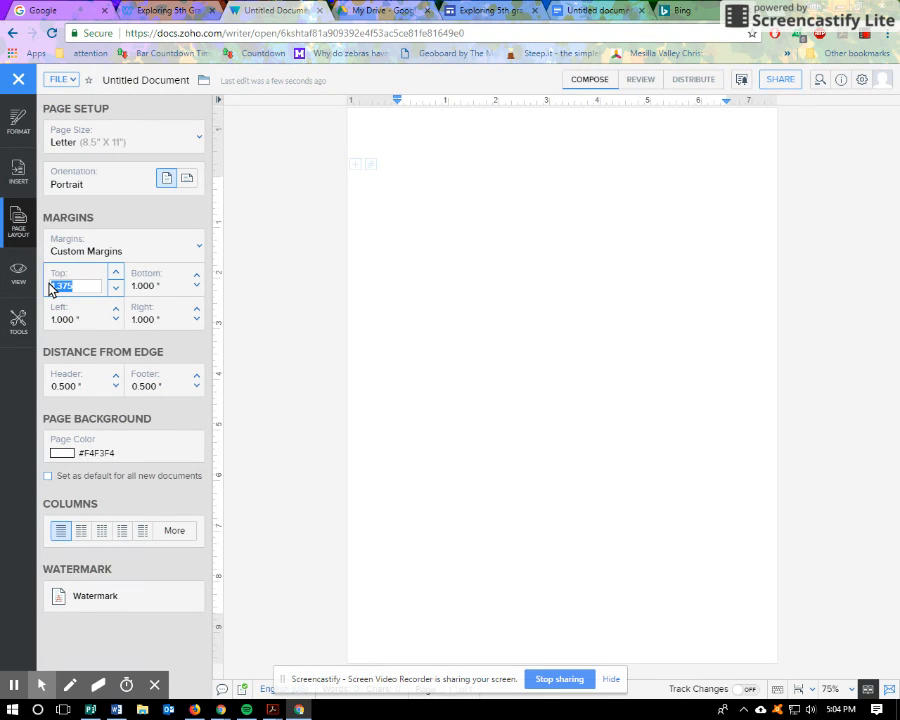
{"action": "type", "text": "6"}
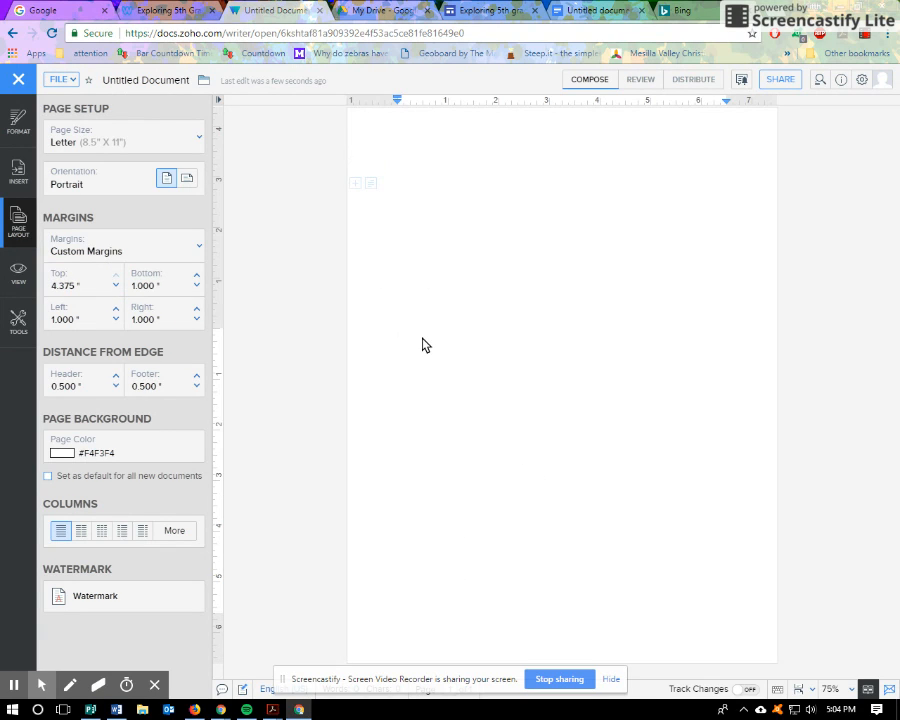
Type sample text on page one and page two, each starting low under the large top margin
{"action": "type", "text": "asdlkj fqweuon"}
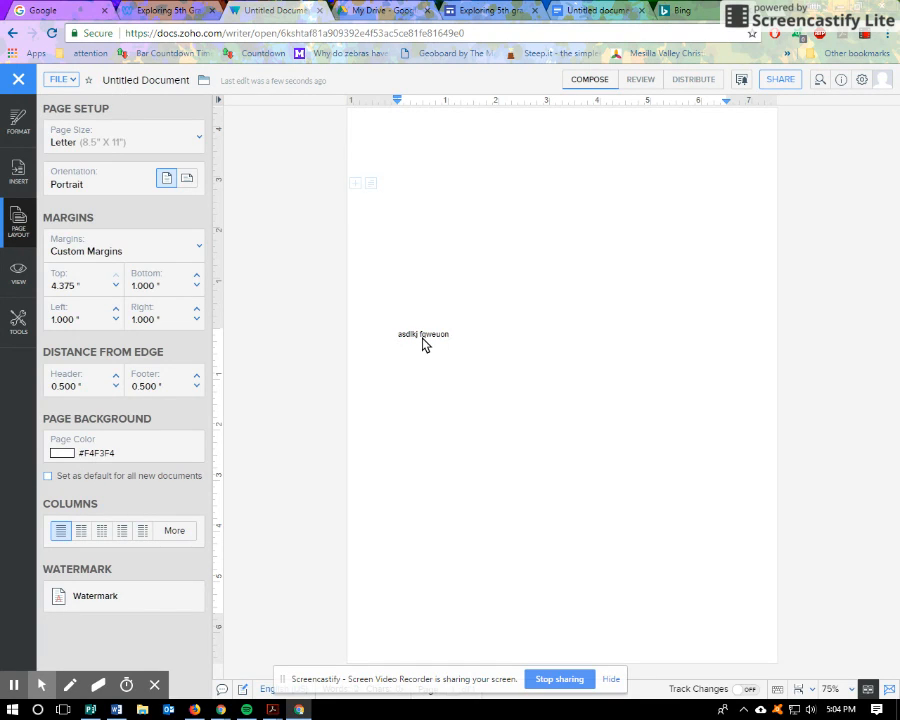
{"action": "type", "text": "jkfasd"}
{"action": "type", "text": "qpeur nwep;of npq34utm wnue fn"}
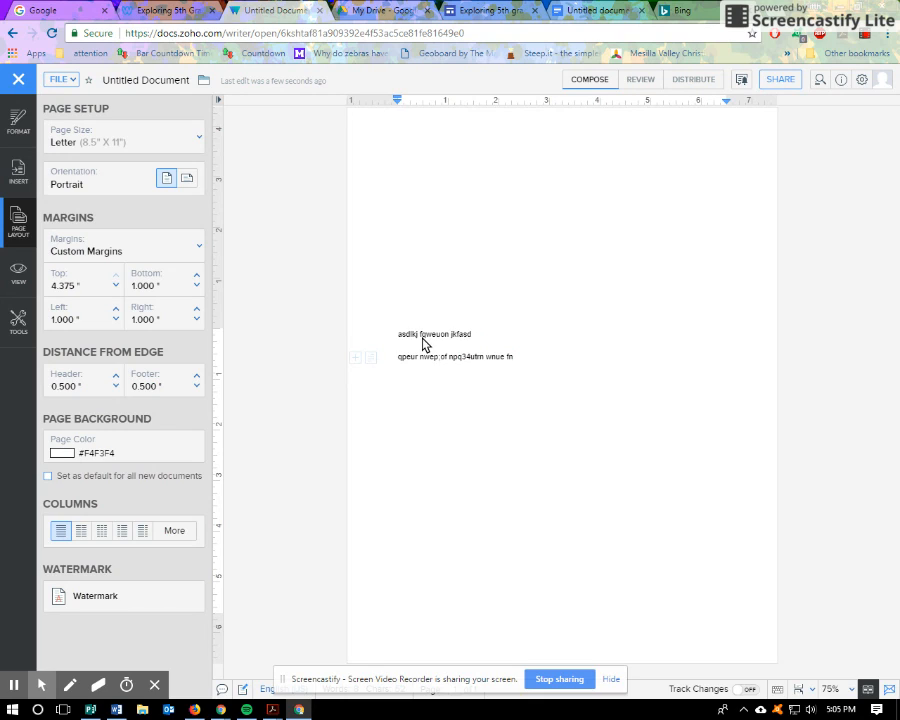
{"action": "left_click", "coordinate": [398, 492]}
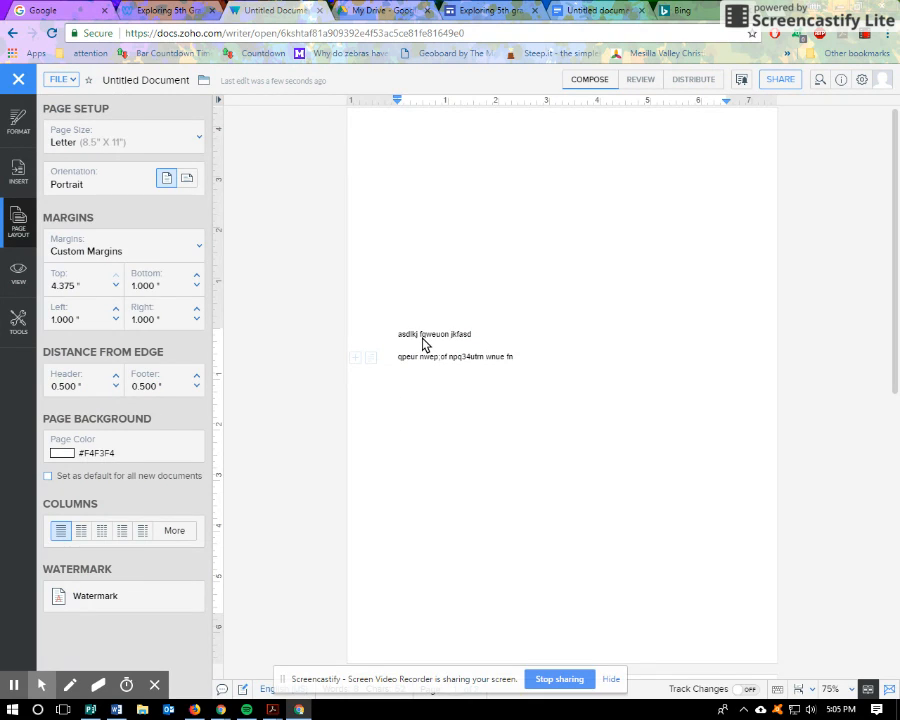
{"action": "scroll", "scroll_direction": "down", "scroll_amount": 3}
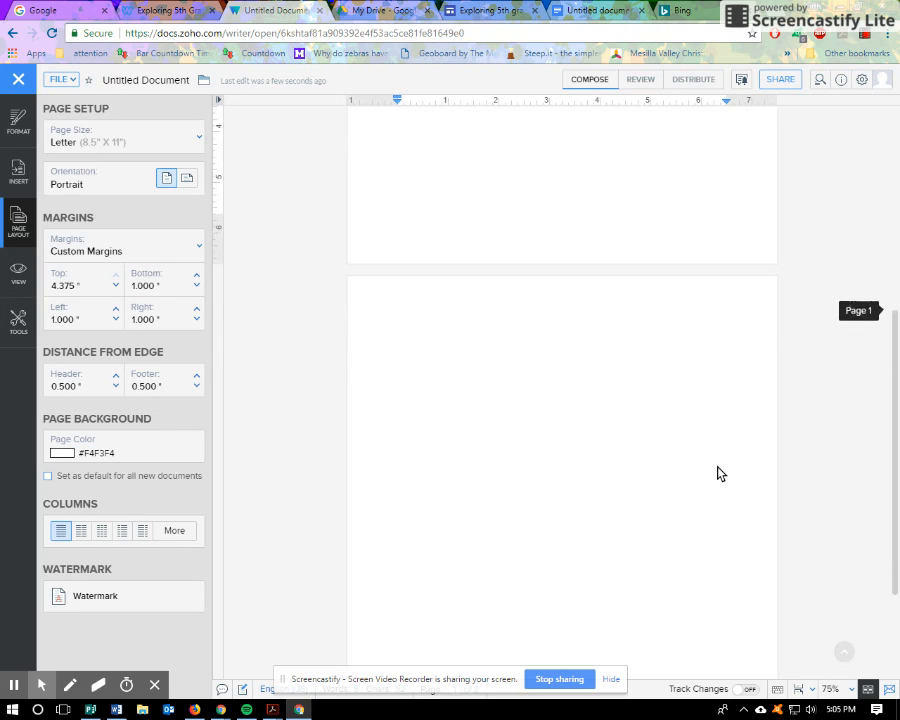
{"action": "scroll", "scroll_direction": "down", "scroll_amount": 3}
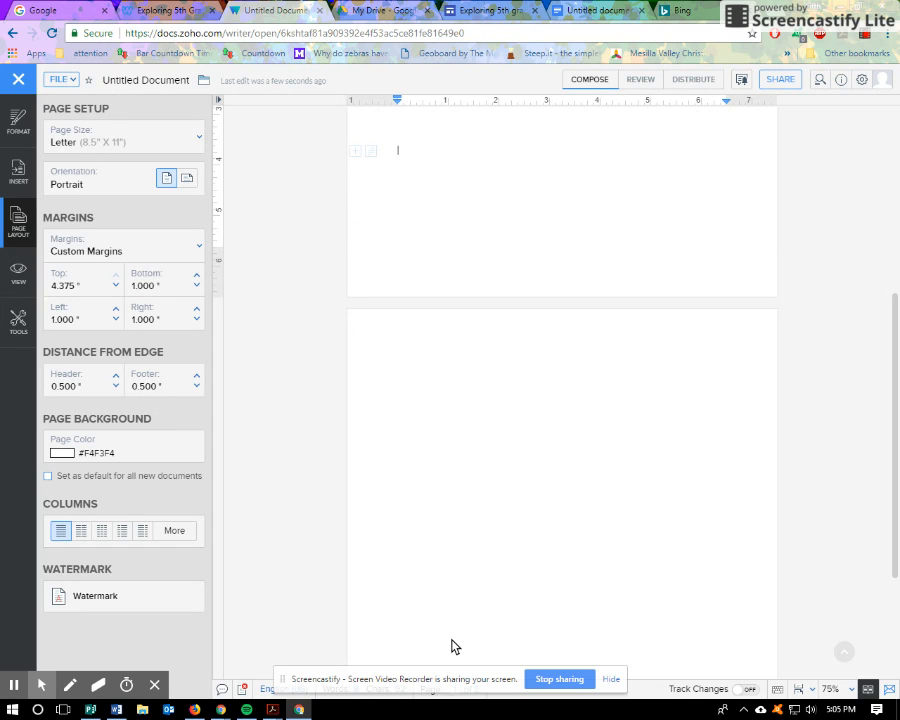
{"action": "type", "text": "as"}
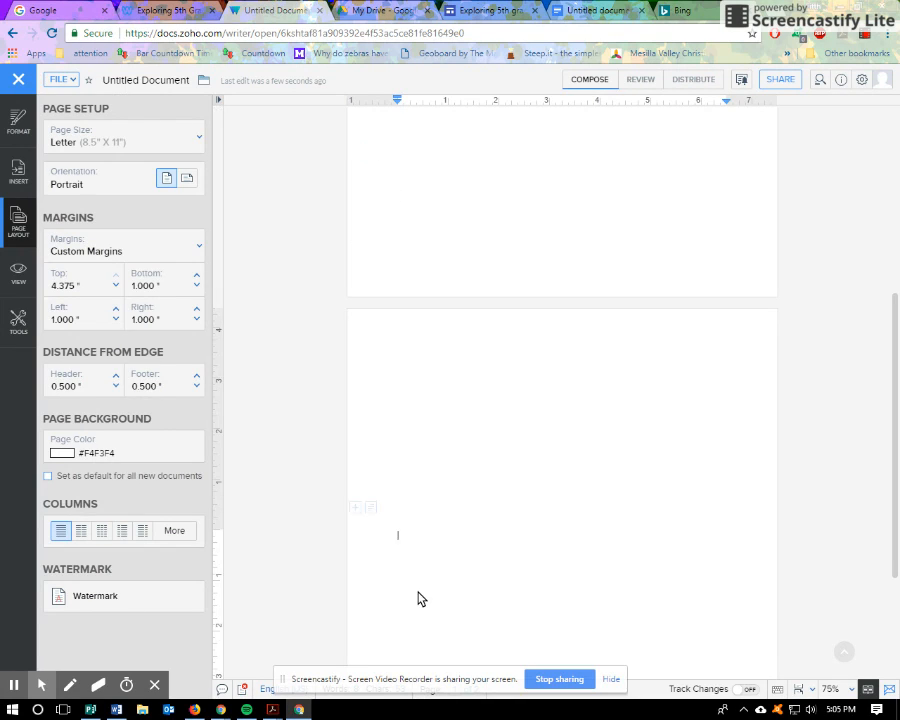
{"action": "type", "text": "asdf werq3fasdfa ra4r"}
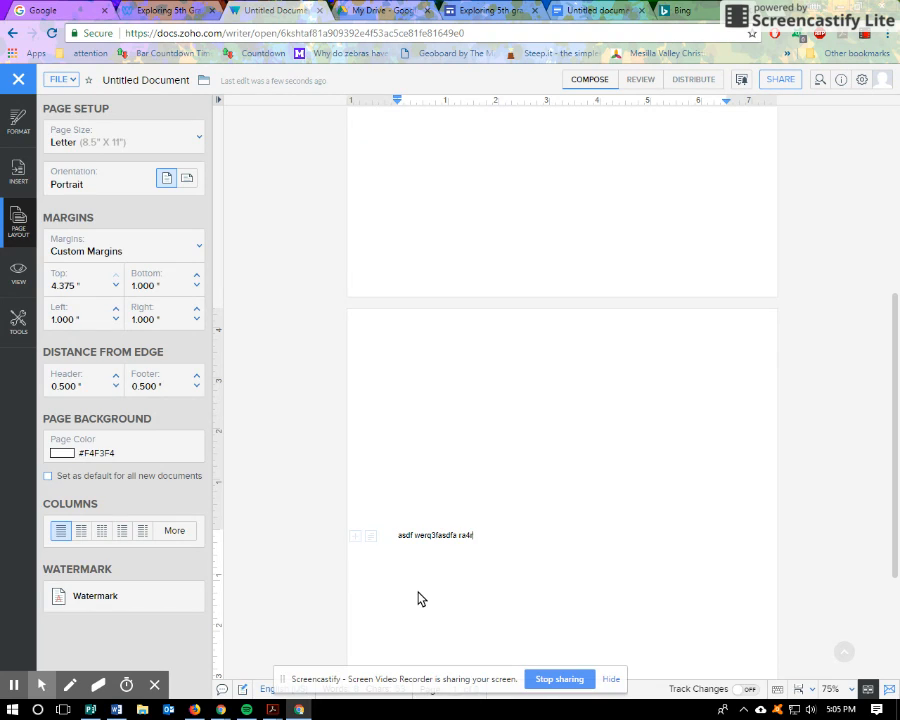
{"action": "mouse_move", "coordinate": [548, 468]}
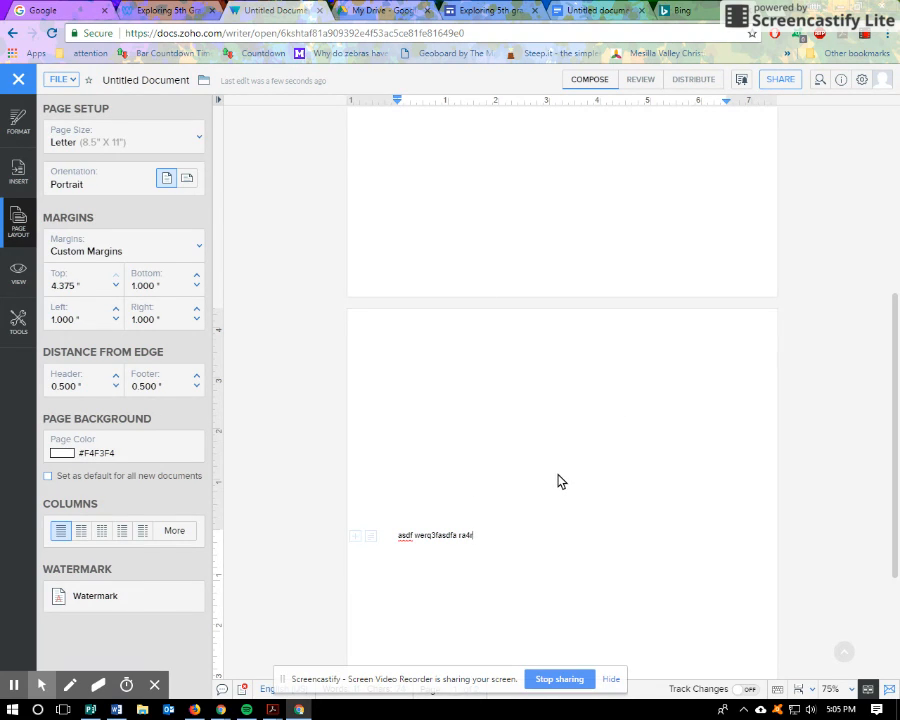
{"action": "mouse_move", "coordinate": [570, 496]}
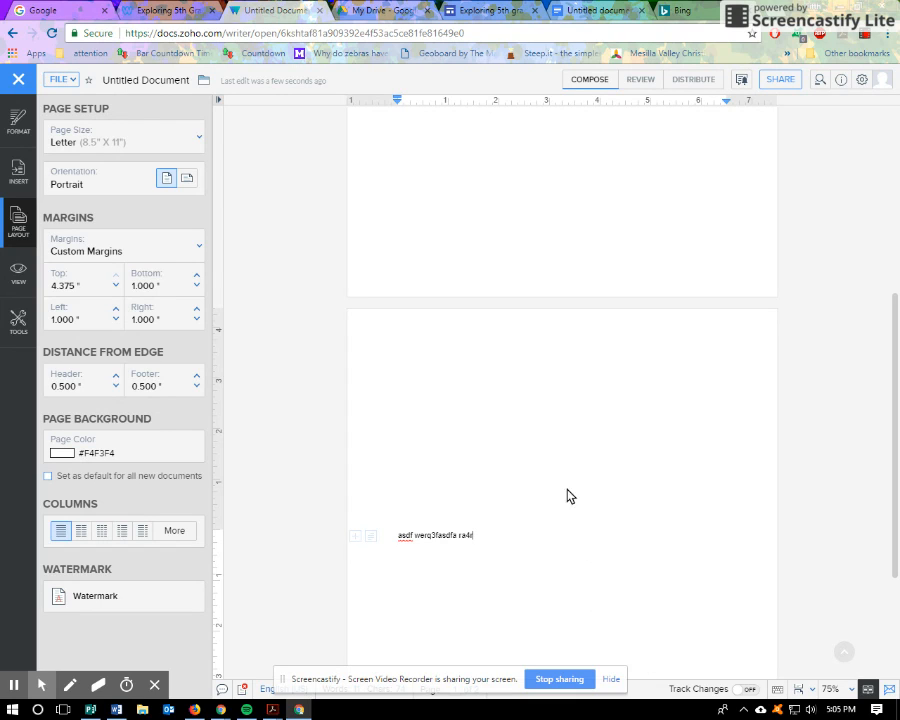
{"action": "mouse_move", "coordinate": [512, 434]}
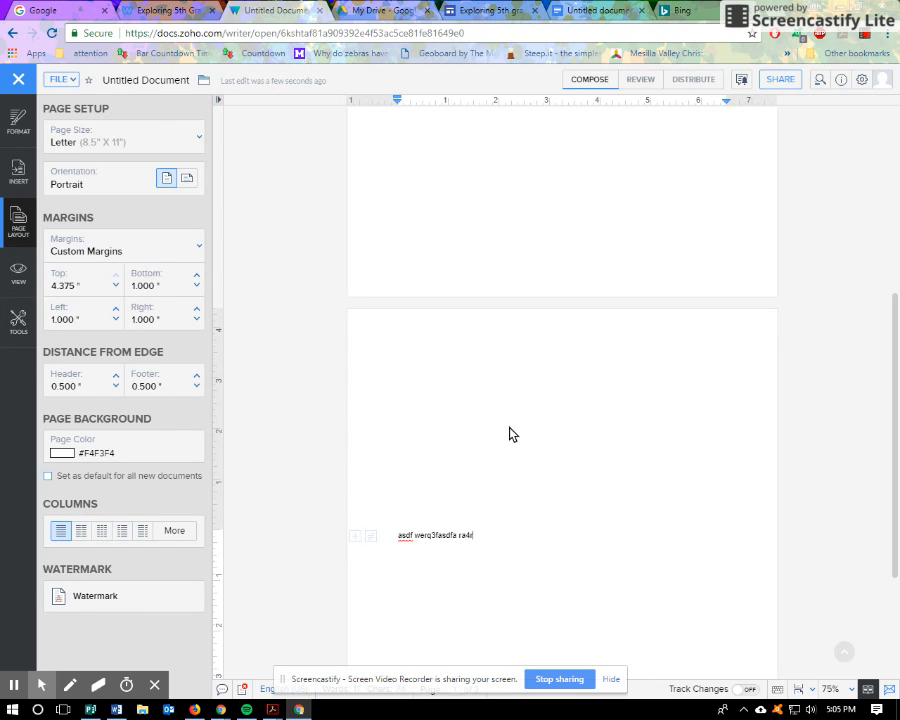
{"action": "mouse_move", "coordinate": [452, 420]}
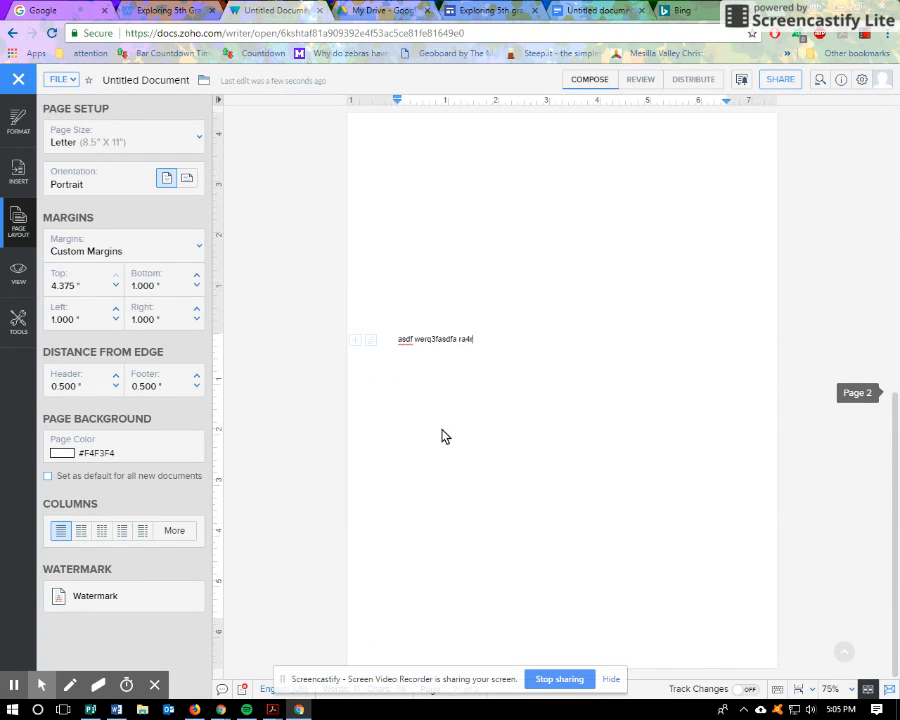
{"action": "mouse_move", "coordinate": [444, 404]}
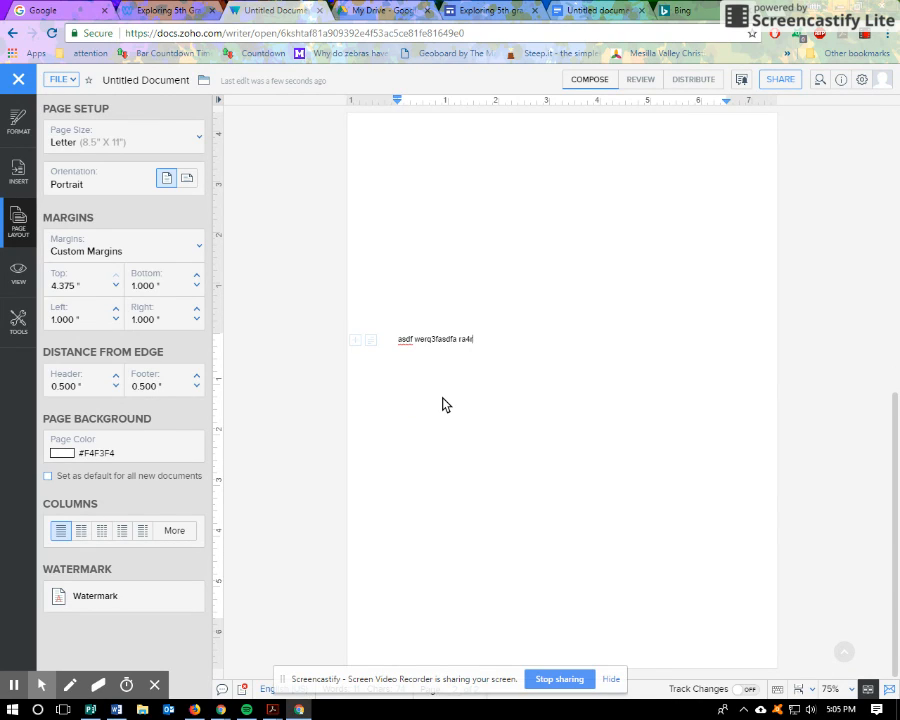
{"action": "mouse_move", "coordinate": [430, 416]}
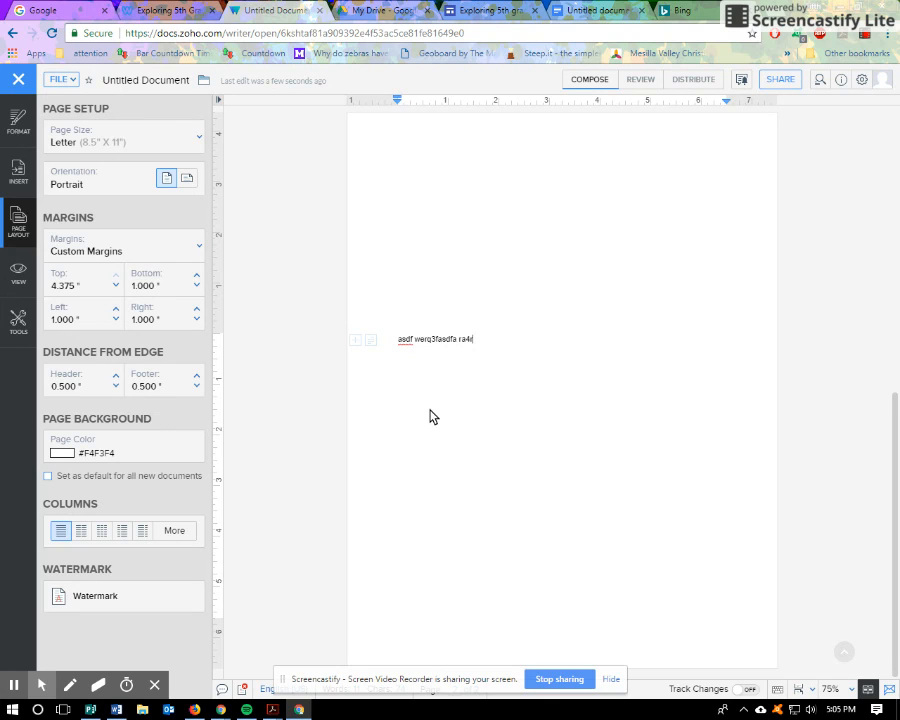
Reset the margins to the Normal preset, then bring up the Insert options
{"action": "left_click", "coordinate": [156, 284]}
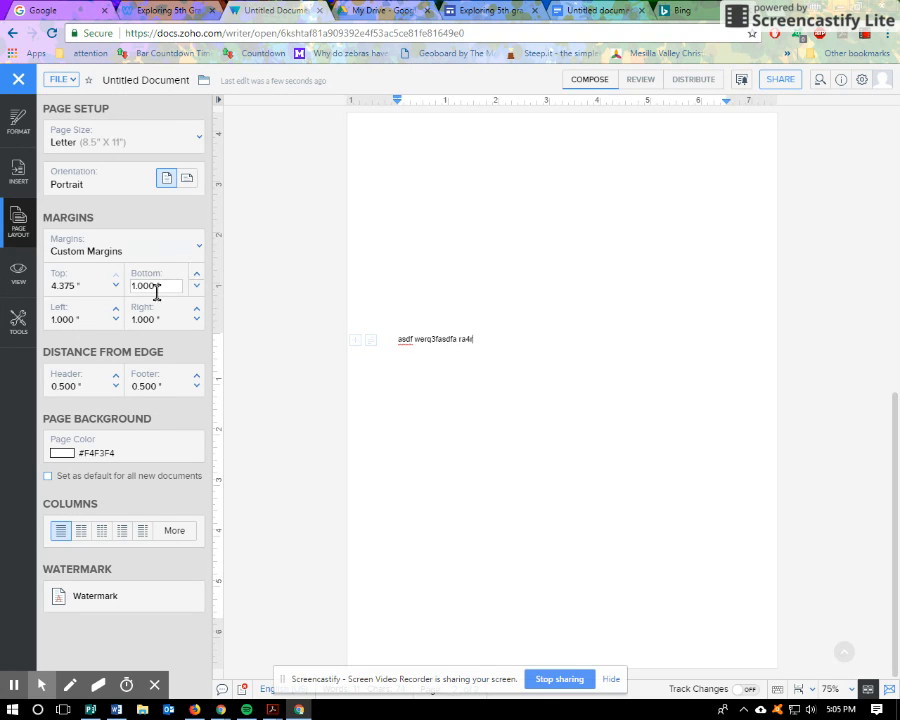
{"action": "left_click", "coordinate": [124, 244]}
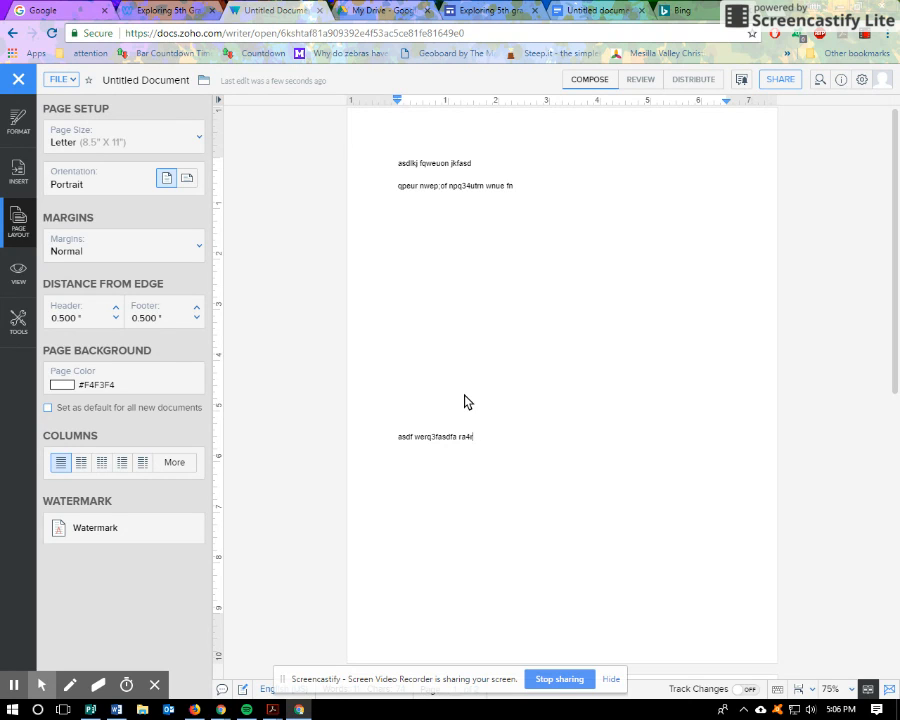
{"action": "mouse_move", "coordinate": [18, 170]}
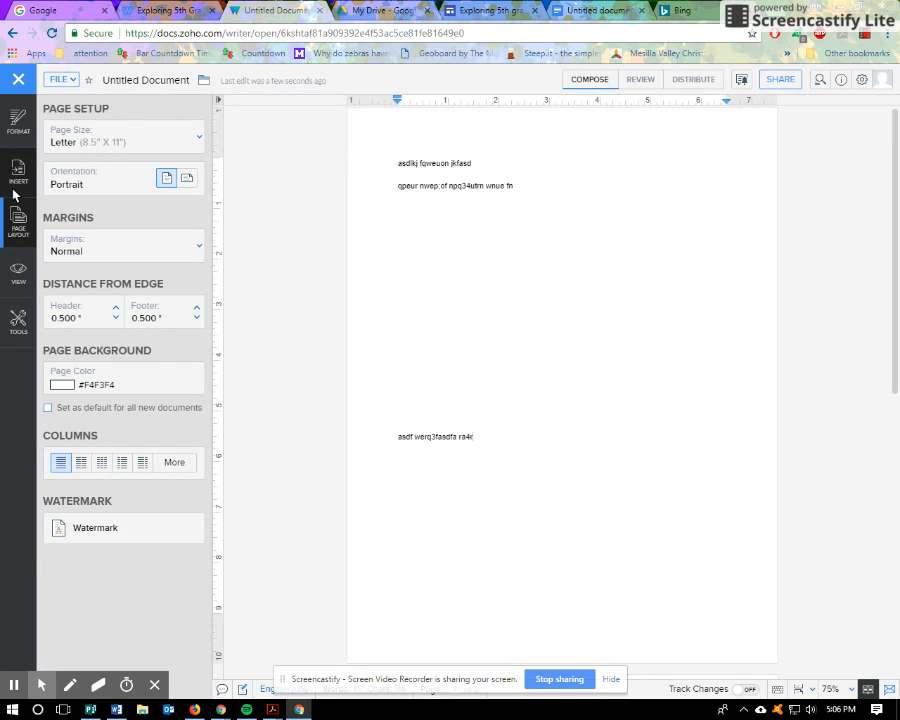
{"action": "left_click", "coordinate": [18, 168]}
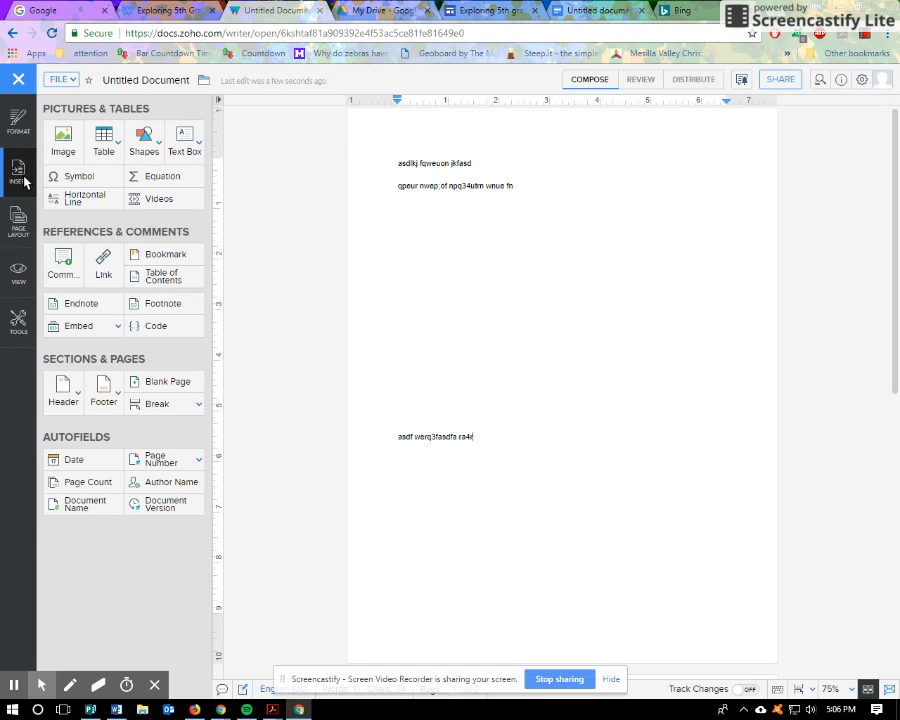
{"action": "mouse_move", "coordinate": [52, 364]}
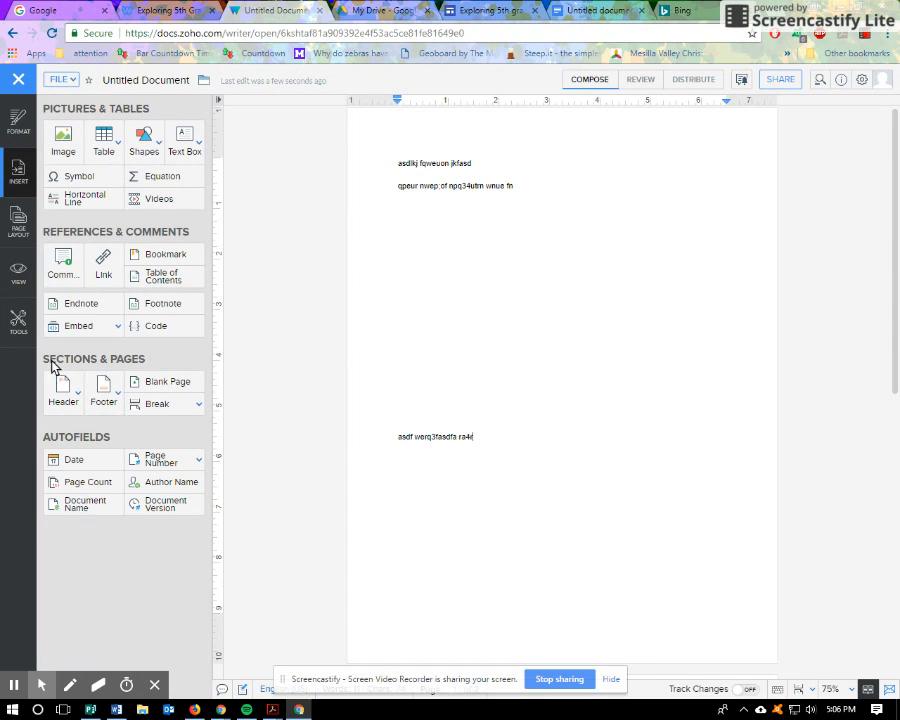
{"action": "mouse_move", "coordinate": [264, 520]}
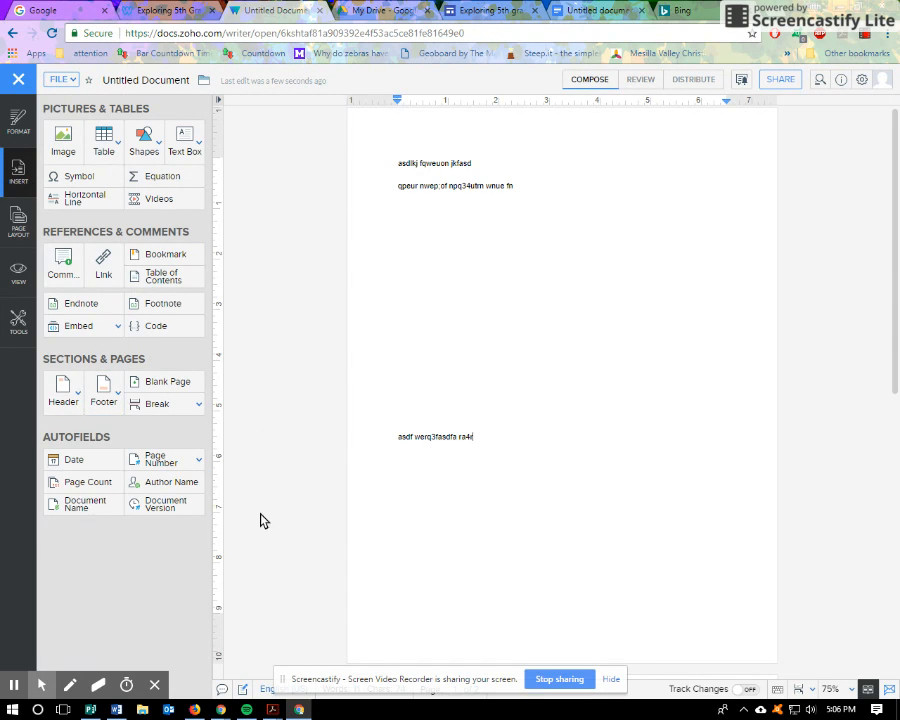